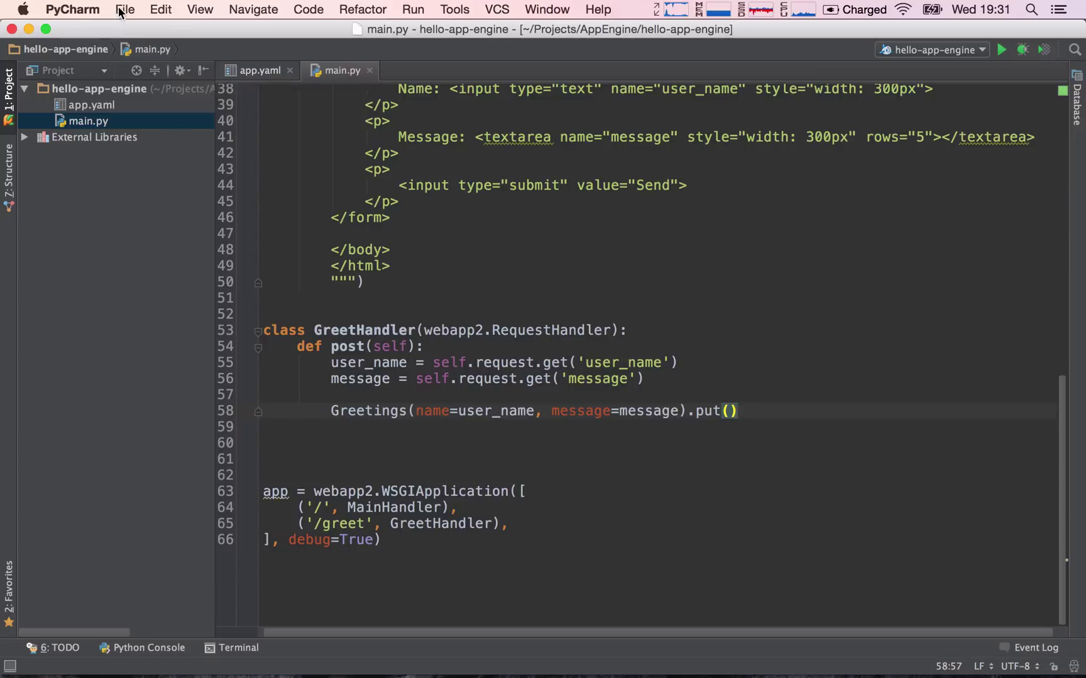
Start a new Pure Python project from the File menu
left_click(125, 9)
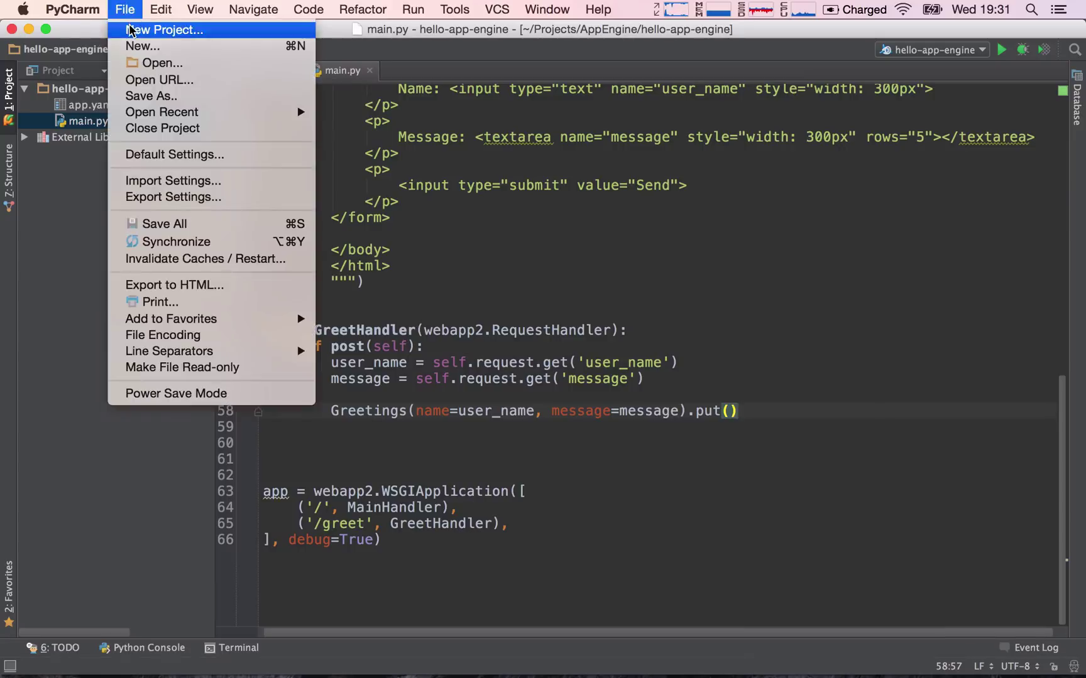
left_click(164, 29)
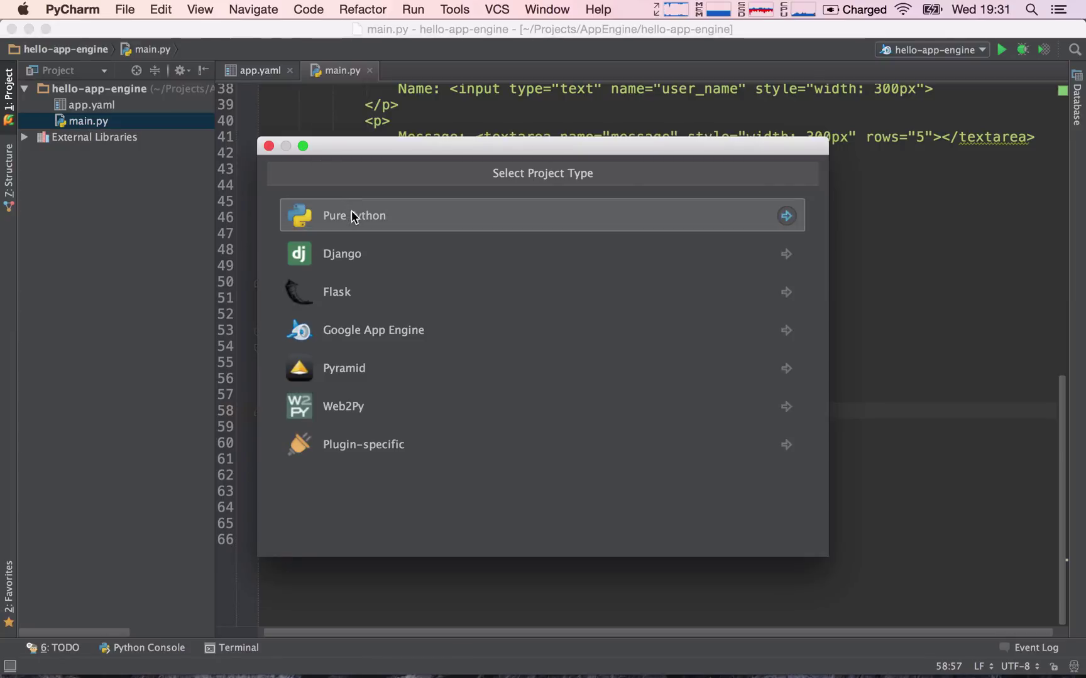
left_click(354, 216)
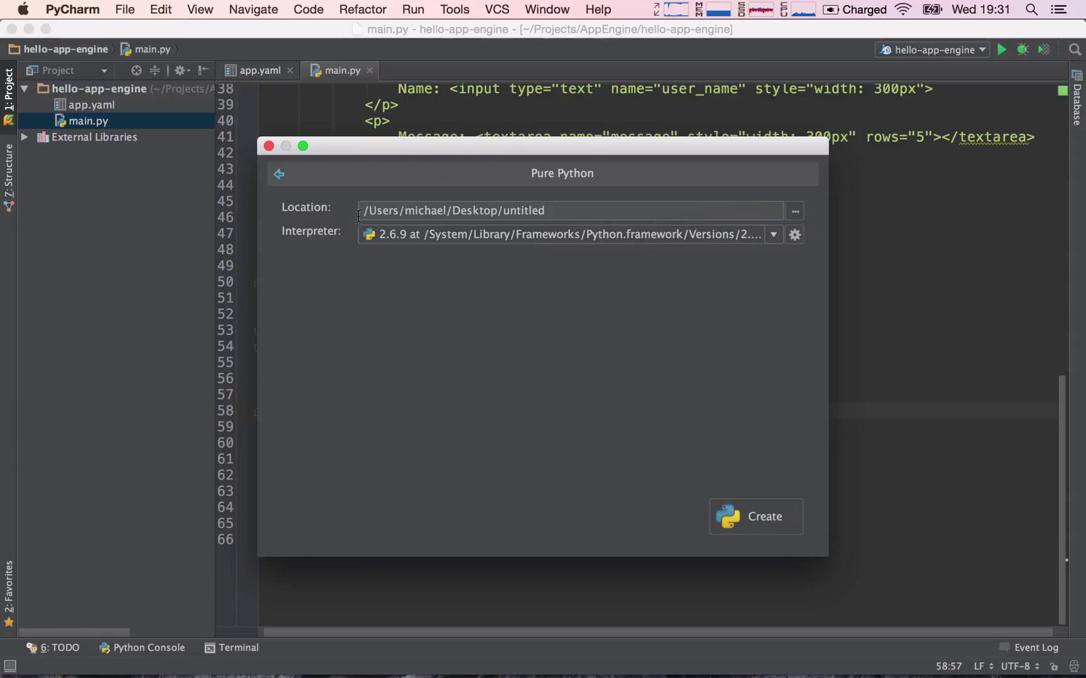
left_click(278, 174)
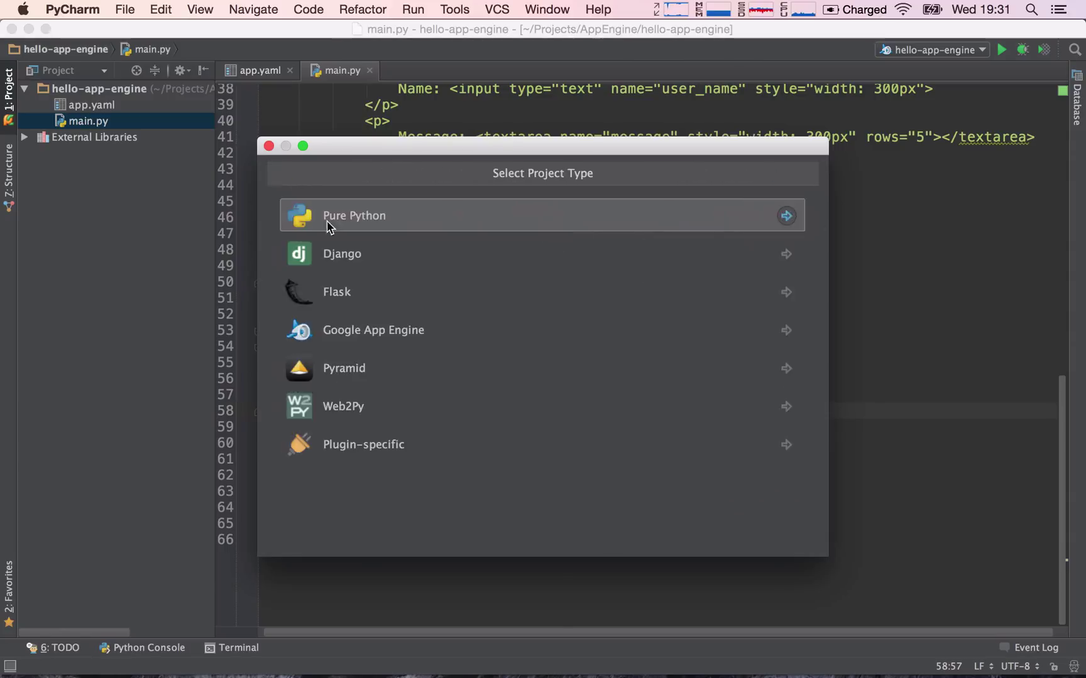
left_click(353, 216)
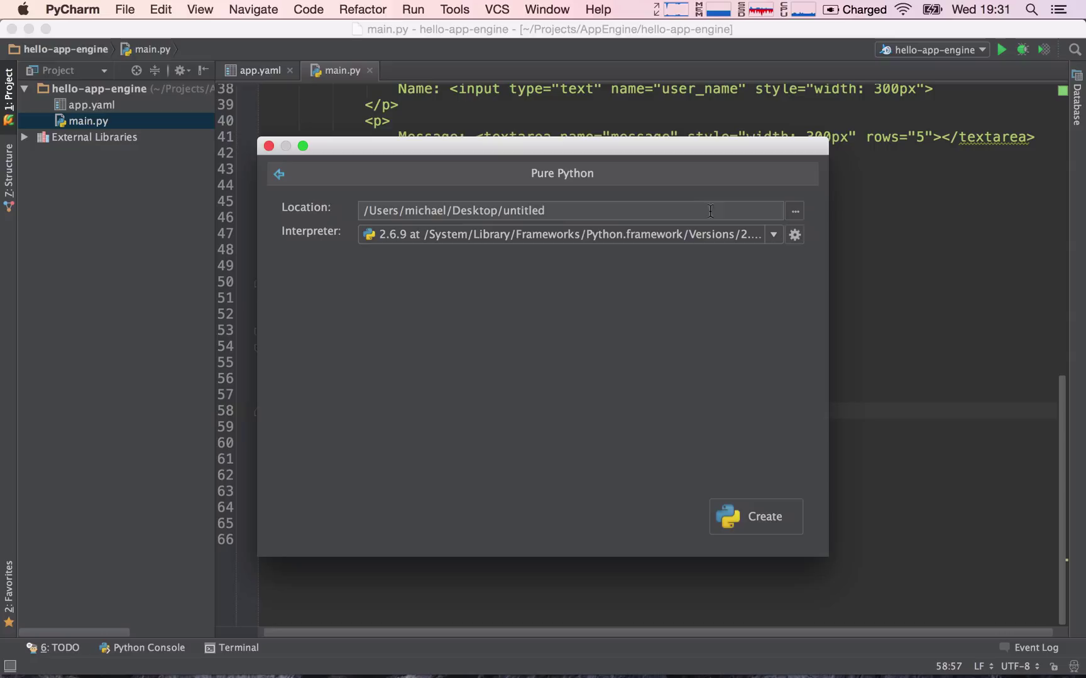
Create a new playground folder on the Desktop as the location and create the project
left_click(793, 211)
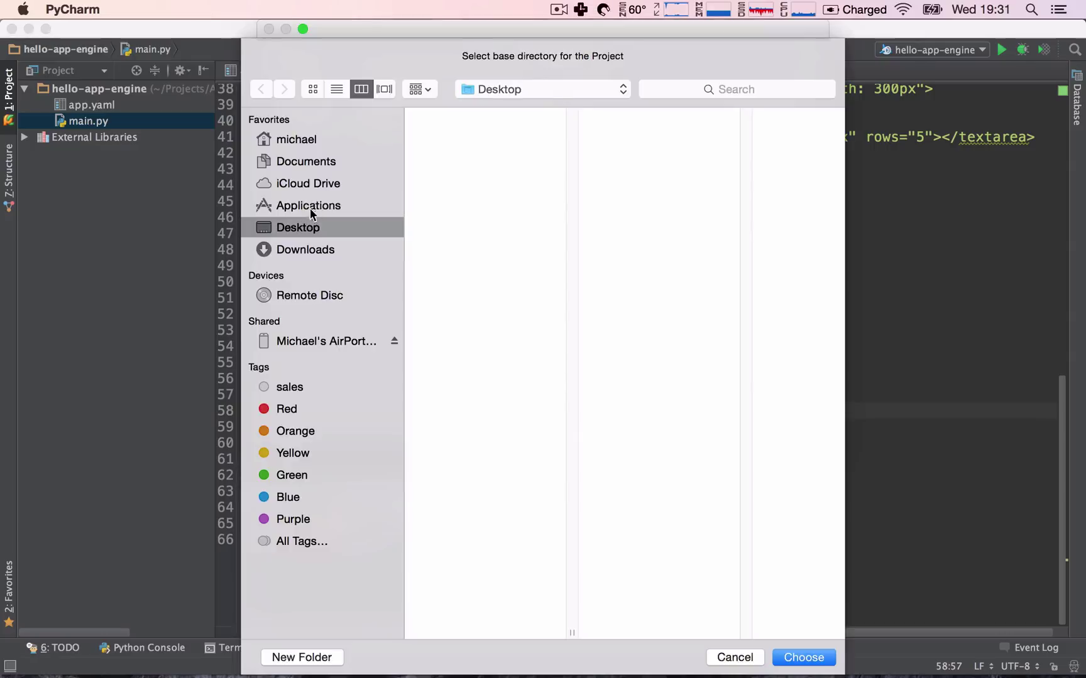
left_click(301, 657)
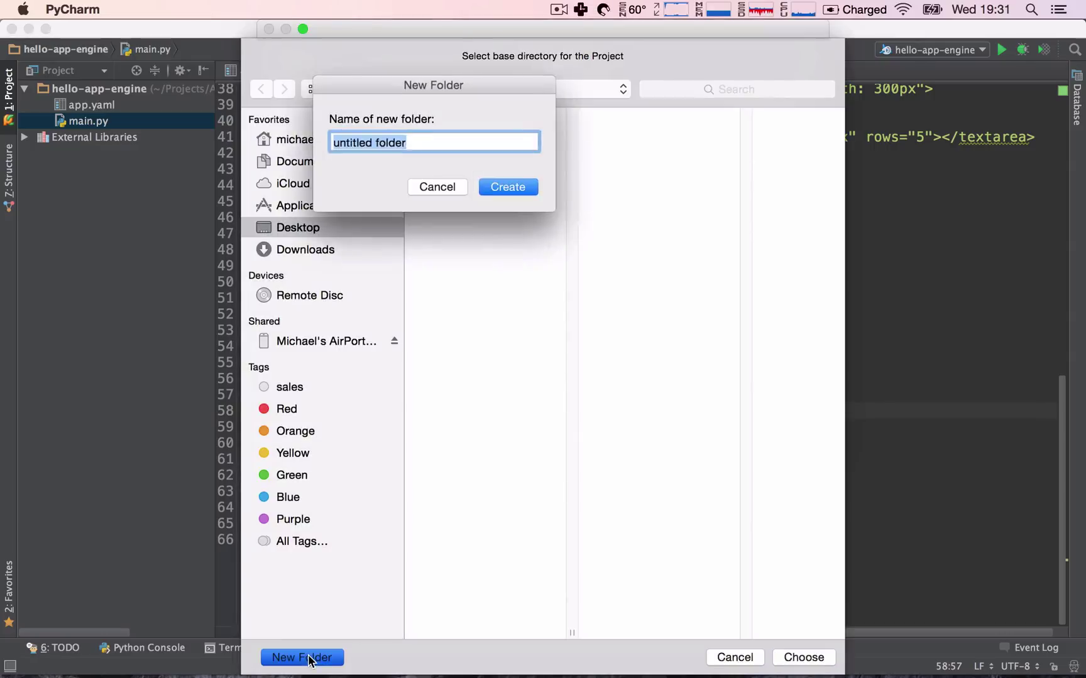
left_click(507, 187)
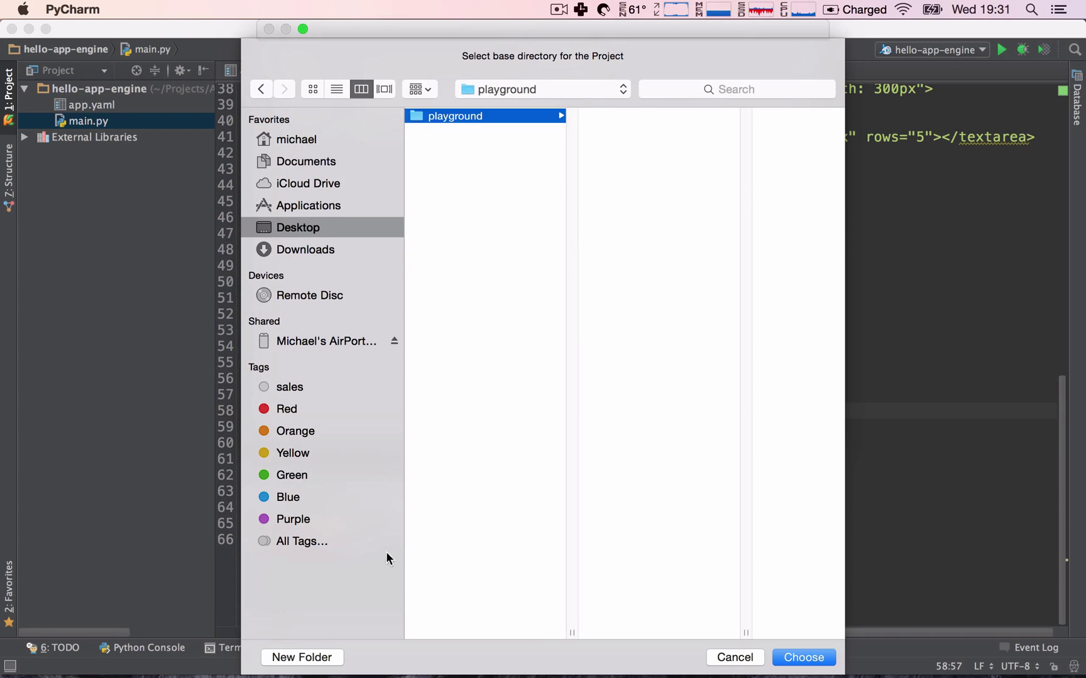
left_click(802, 657)
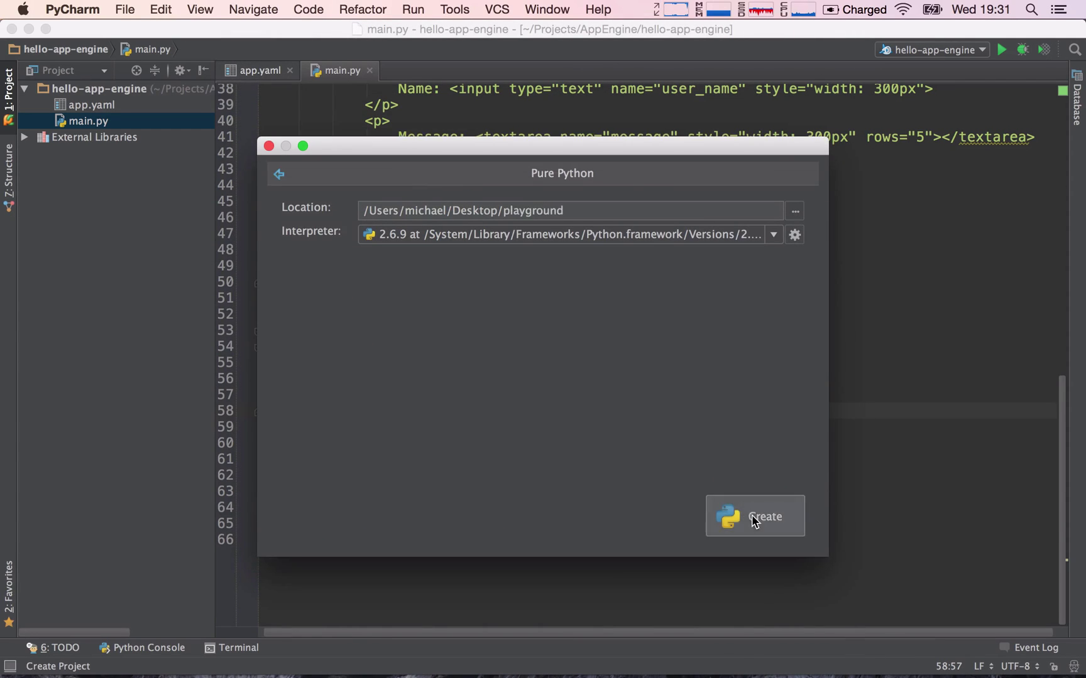
left_click(754, 515)
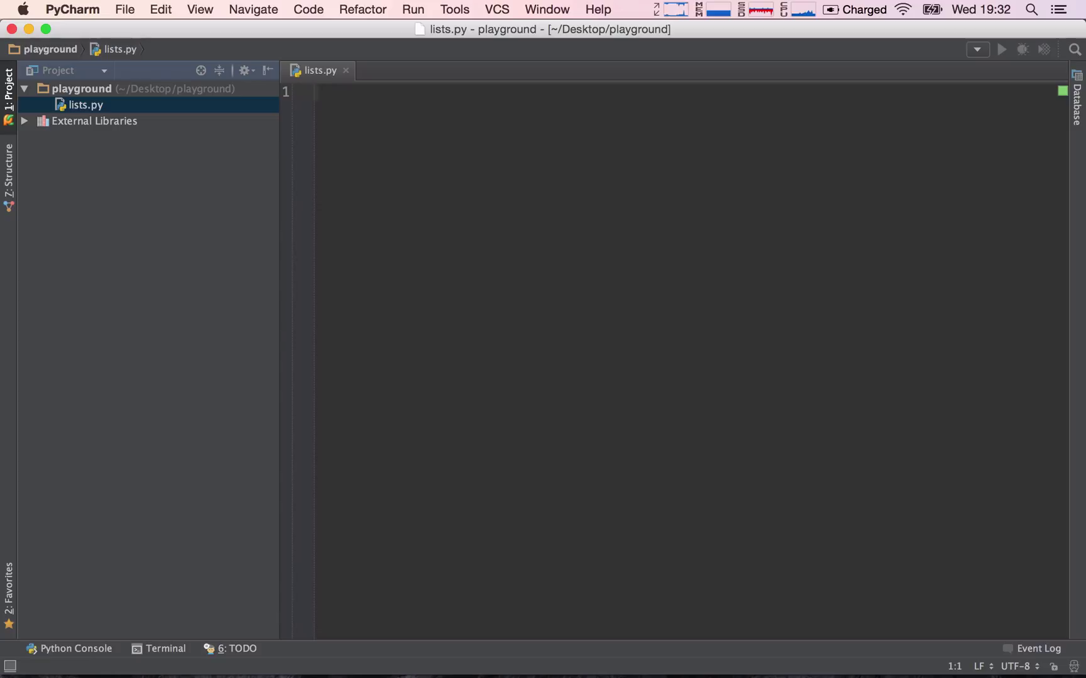
Write list_1 = ['a', 'b', 'c', 'd'] on line 1, removing the duplicate closing bracket
type("l")
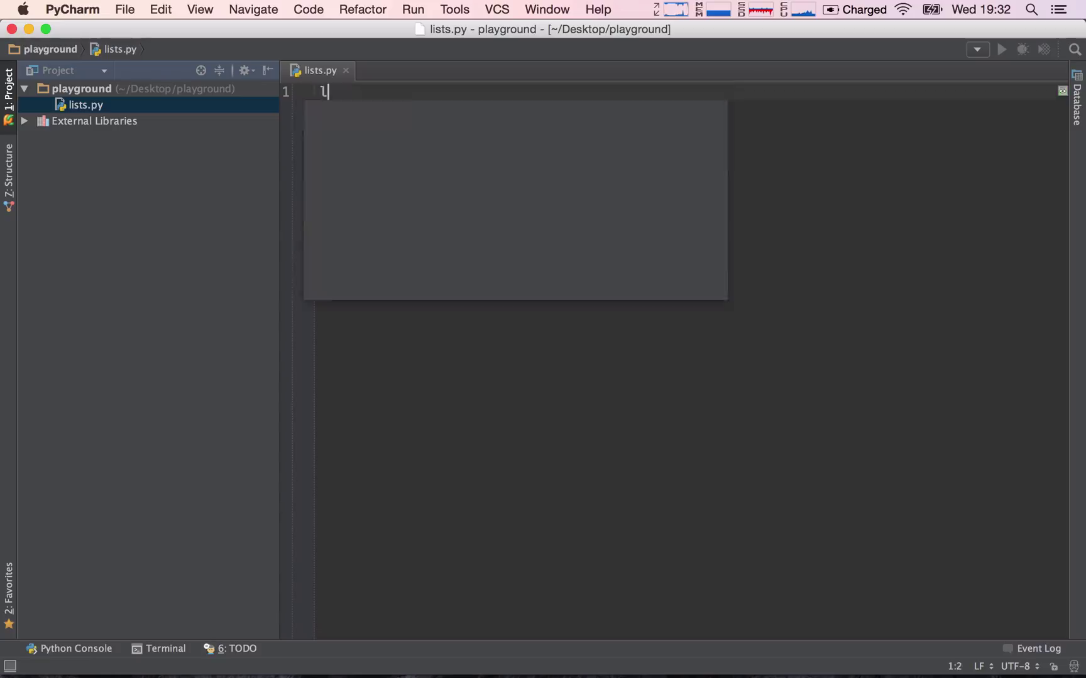
type("ist_1")
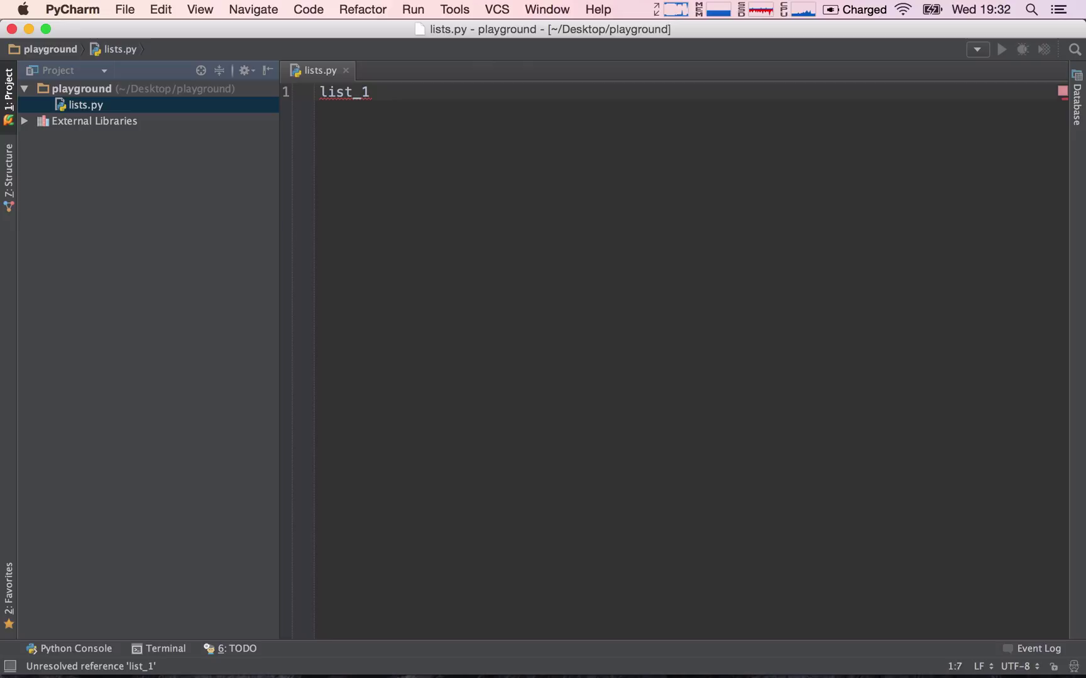
type("= []")
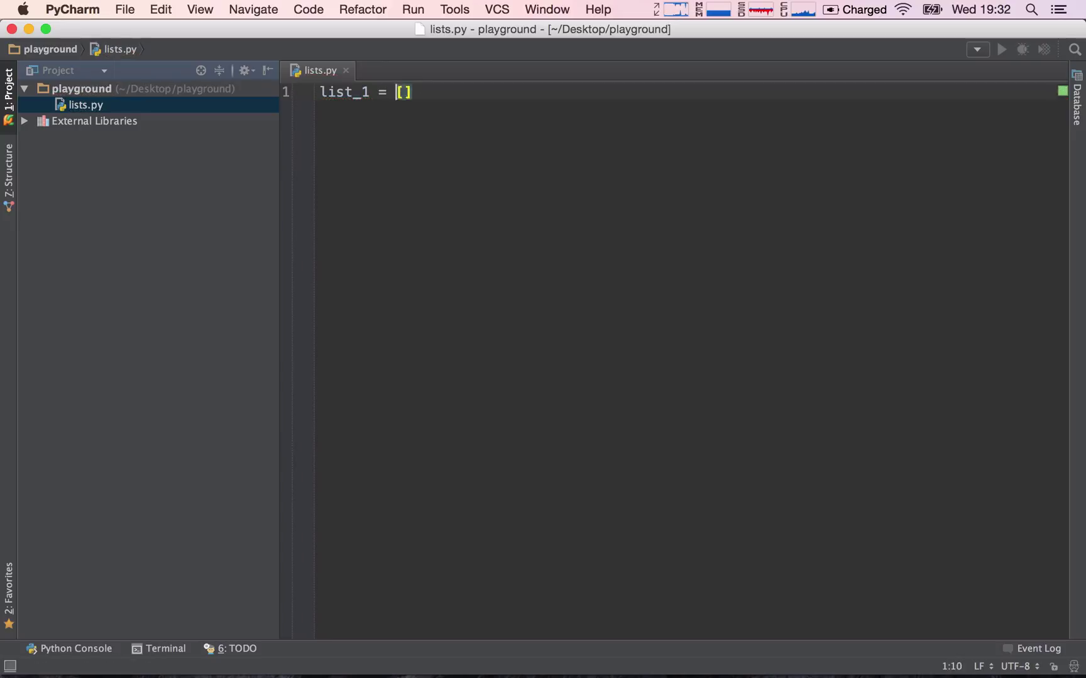
key("Right")
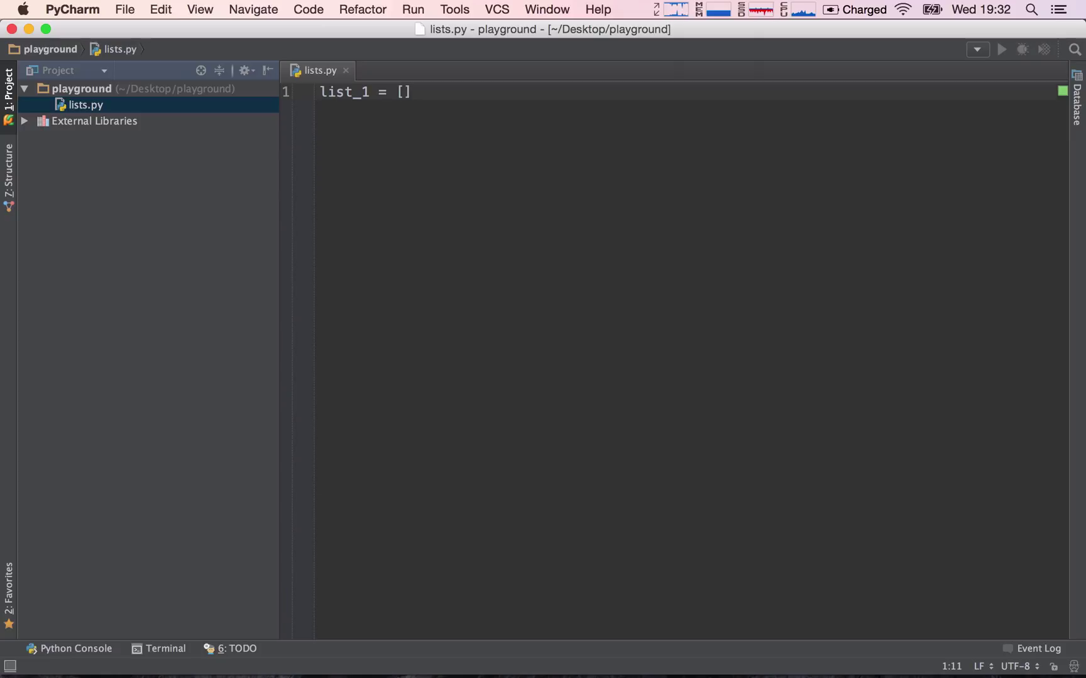
type("'a'")
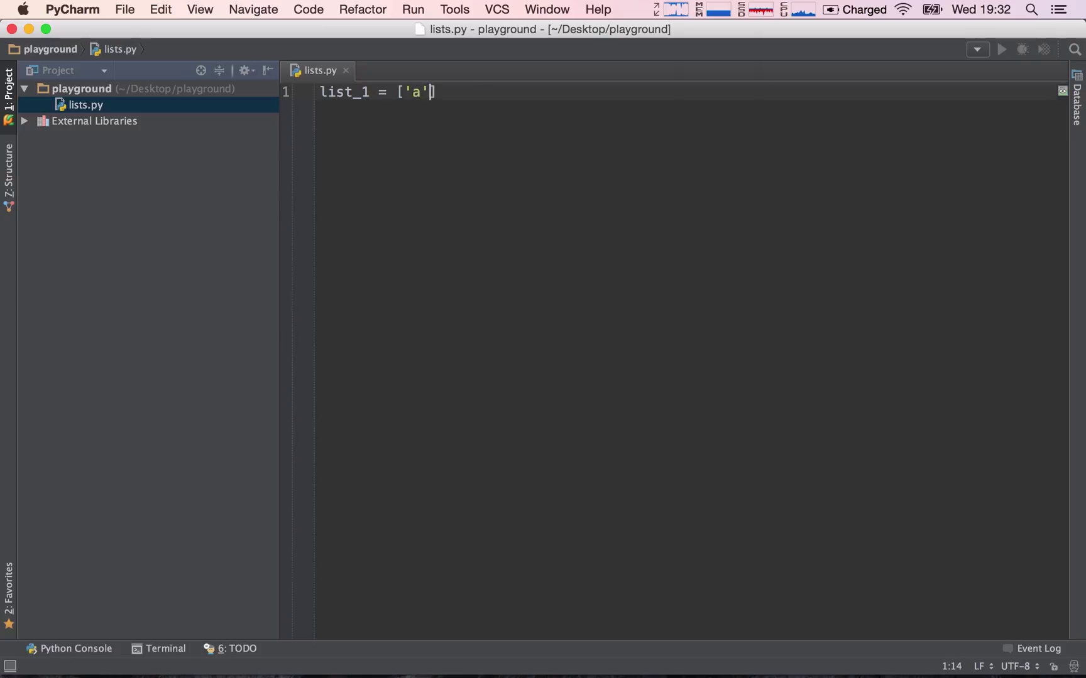
type(", 'b', 'b'")
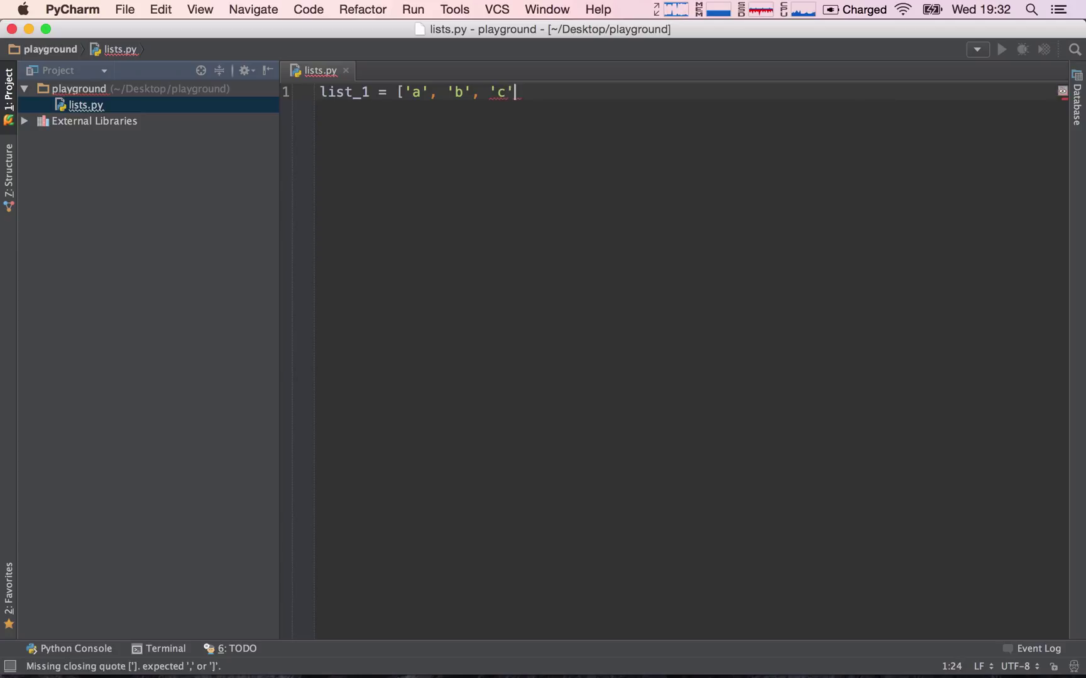
type(", 'd']")
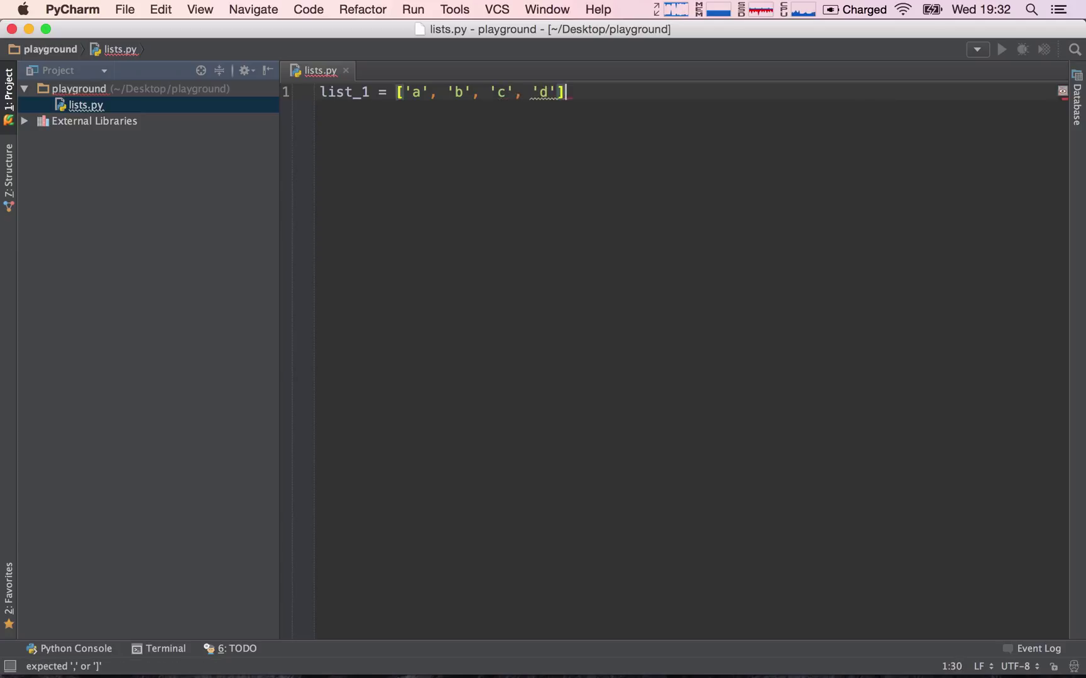
key("Backspace")
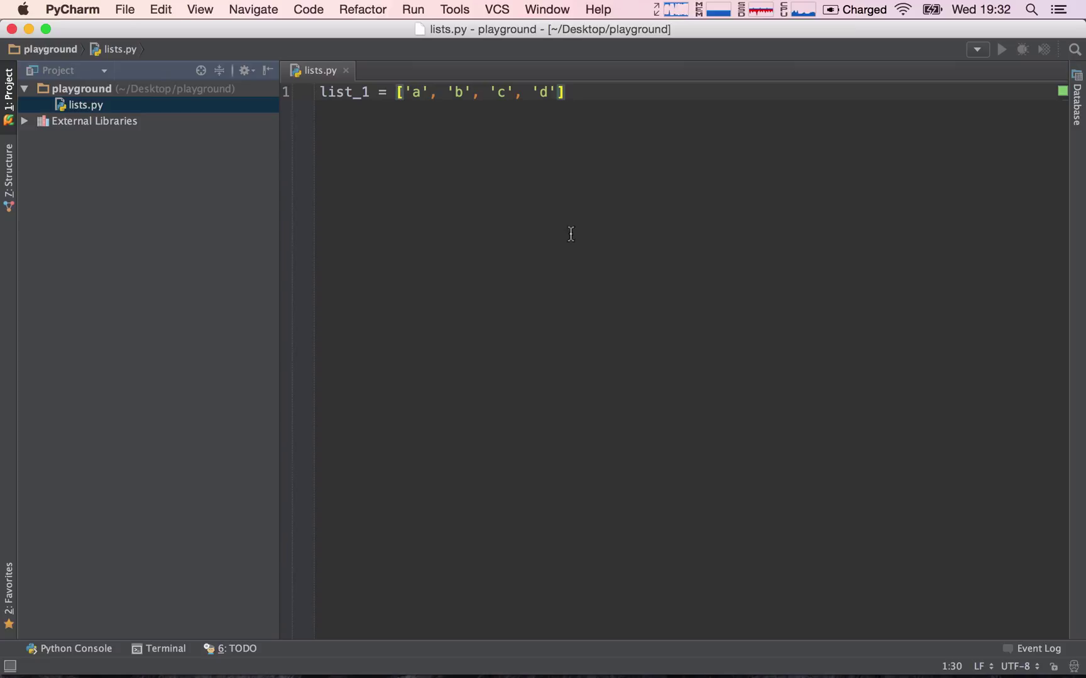
mouse_move(455, 122)
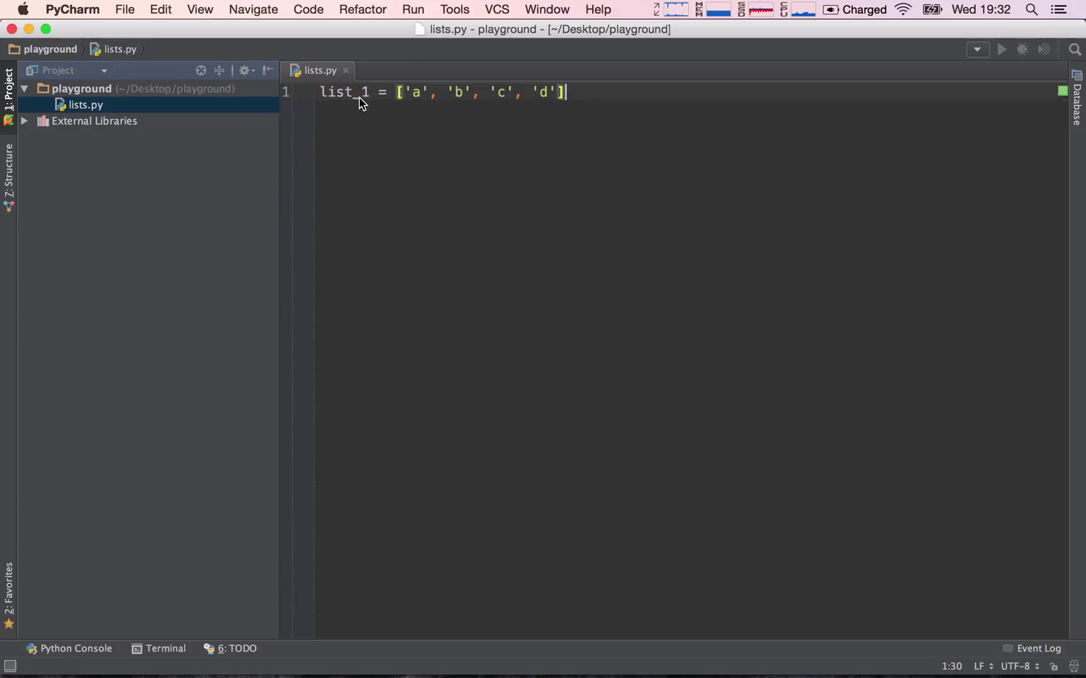
Add print list_1, focus the built-in terminal, then switch over to iTerm
type("print l")
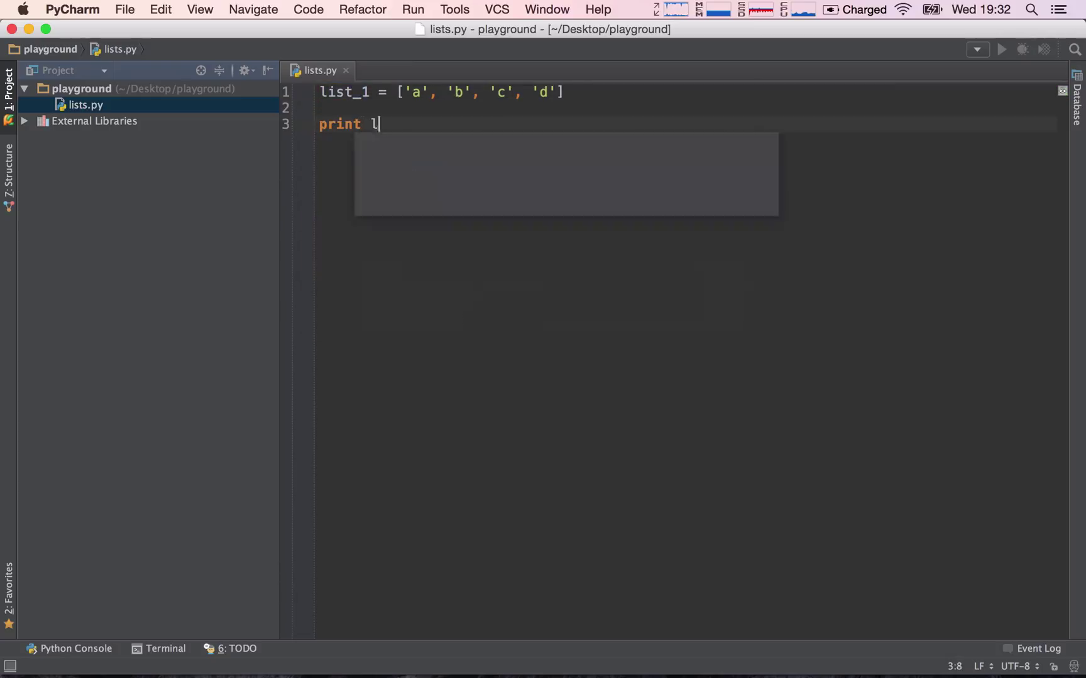
type("ist_1")
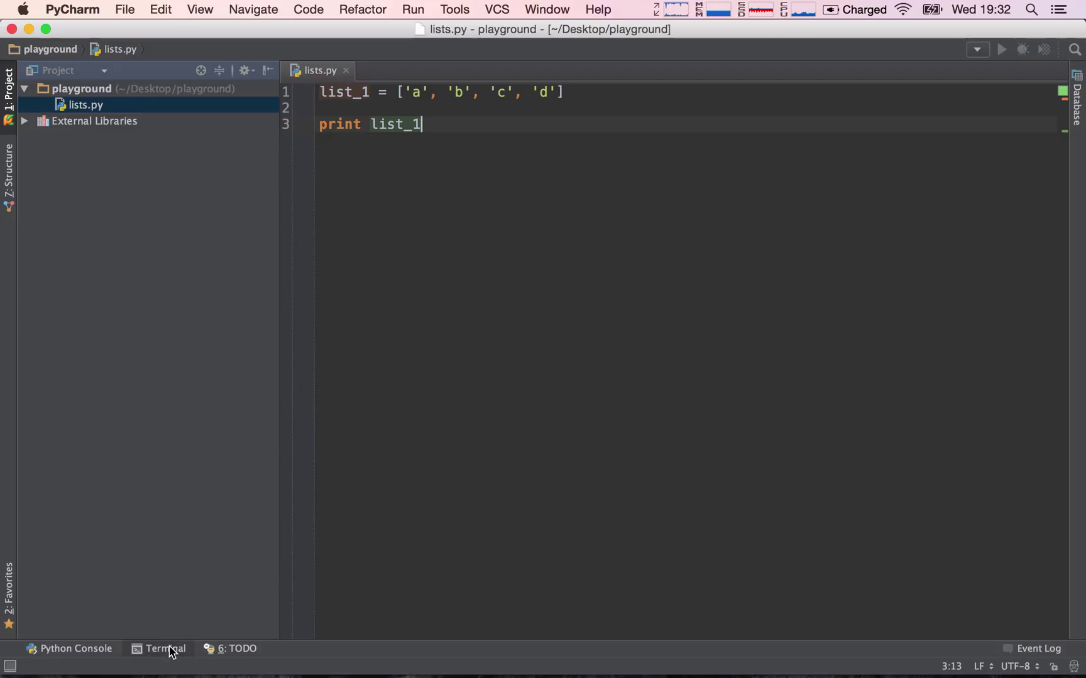
left_click(164, 649)
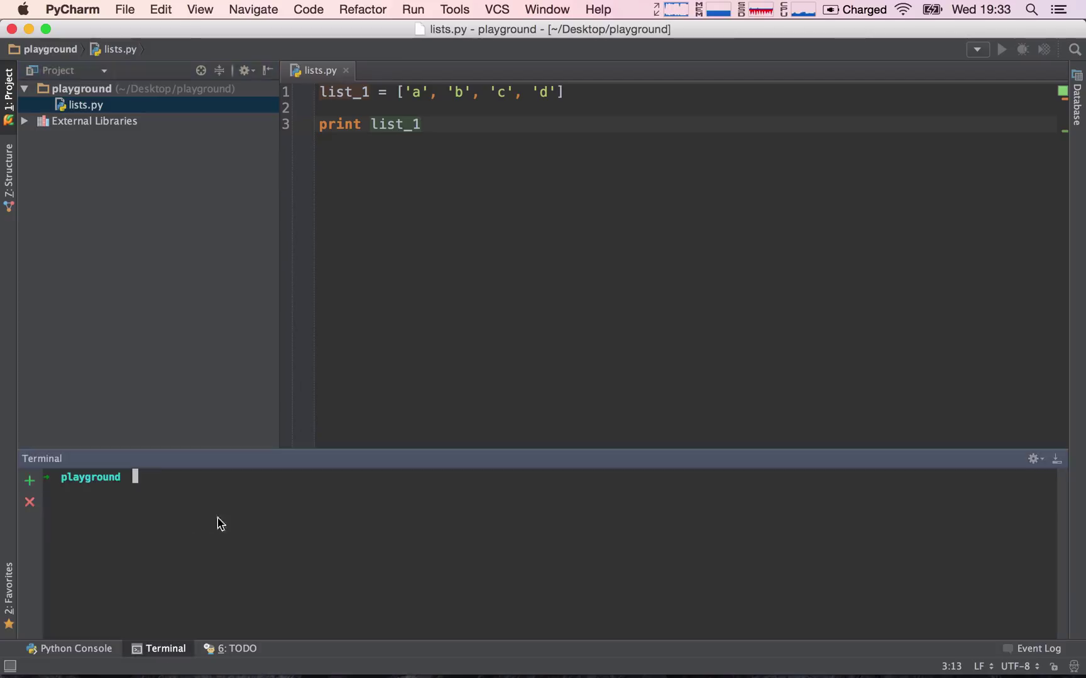
key("cmd+space")
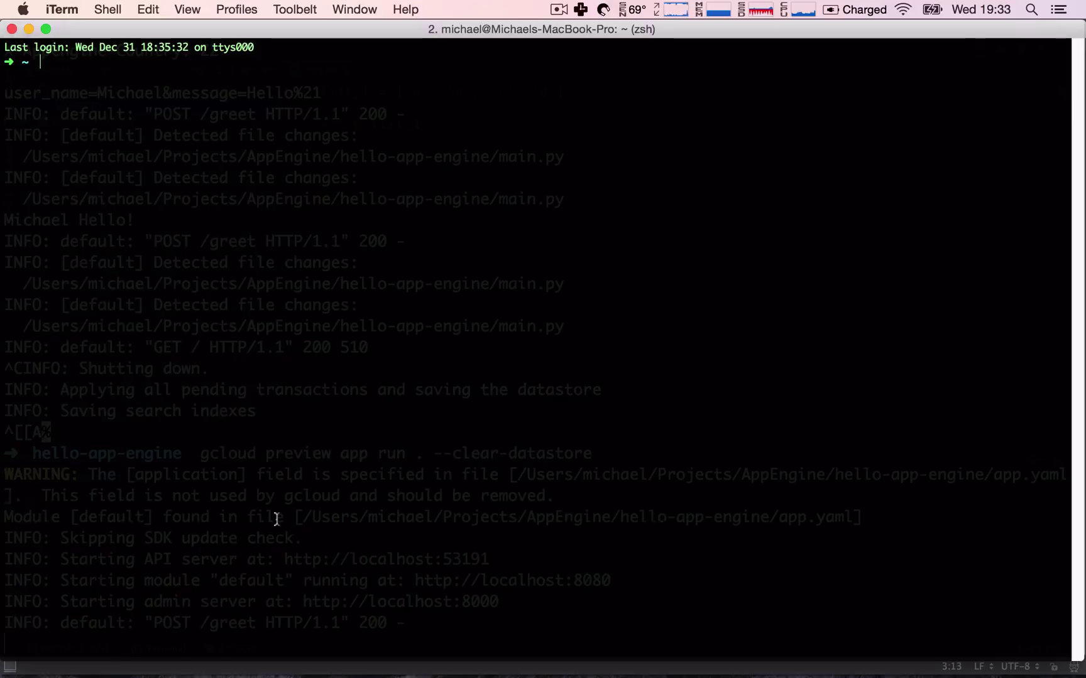
In iTerm cd into Desktop/playground and begin typing python lists.py
type("dc")
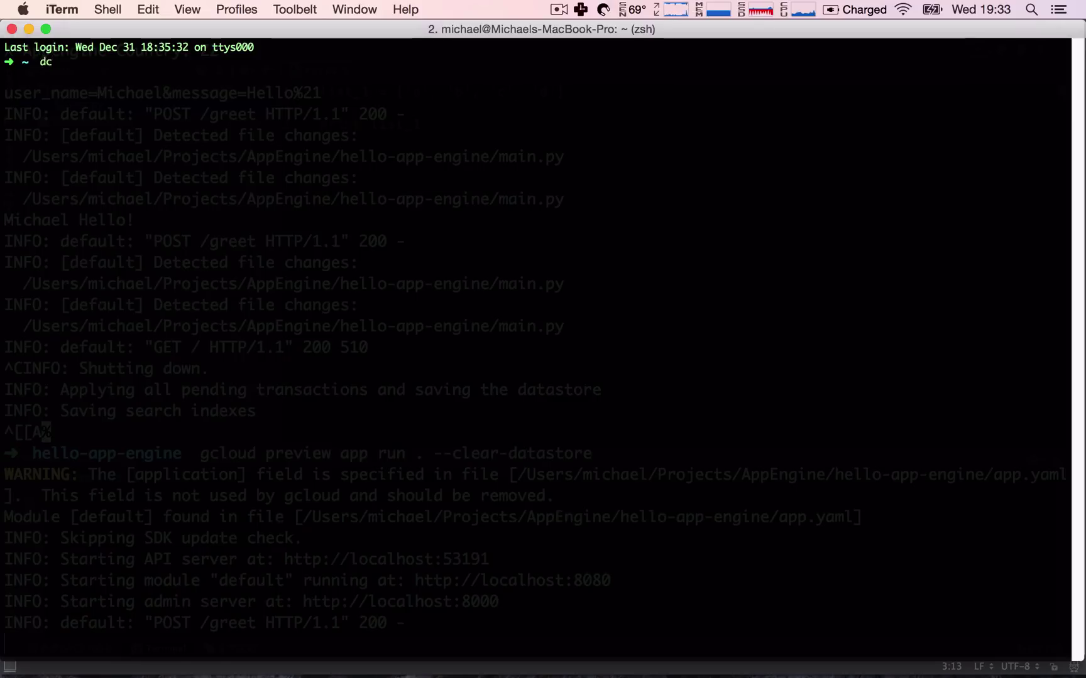
type("cd Desktop/")
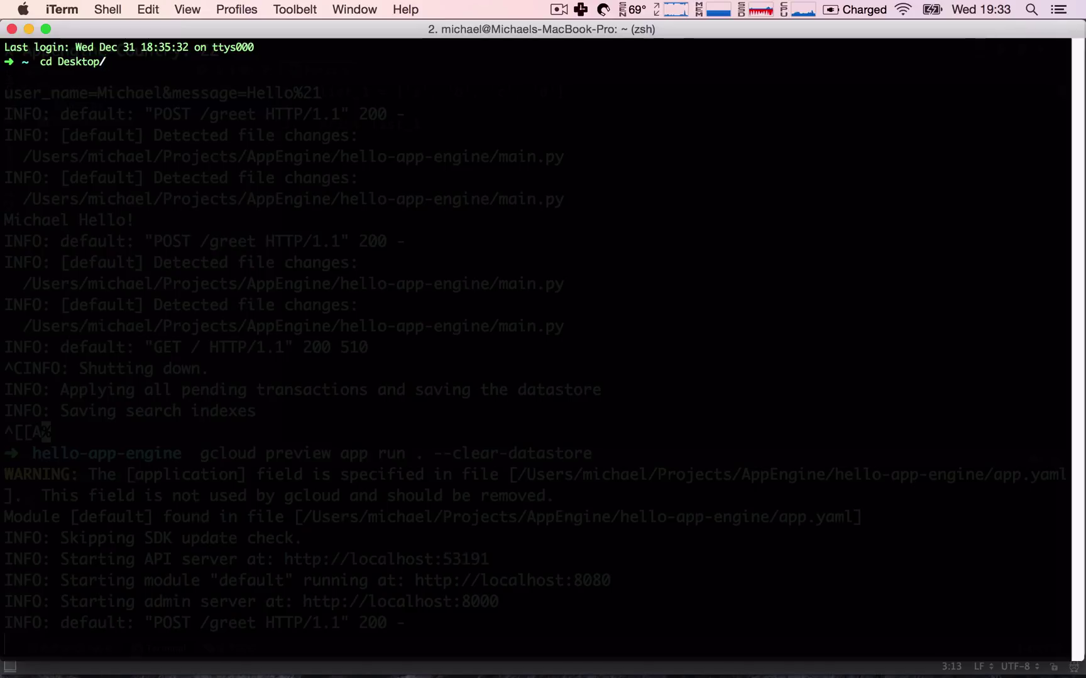
type("playground")
type("ls")
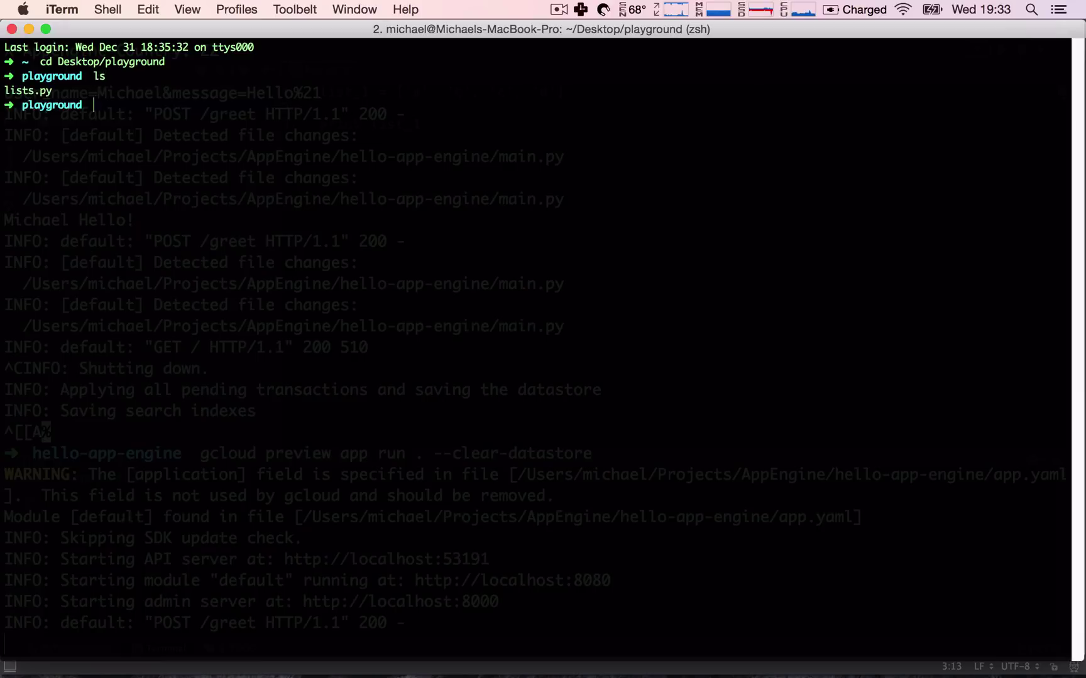
type("p")
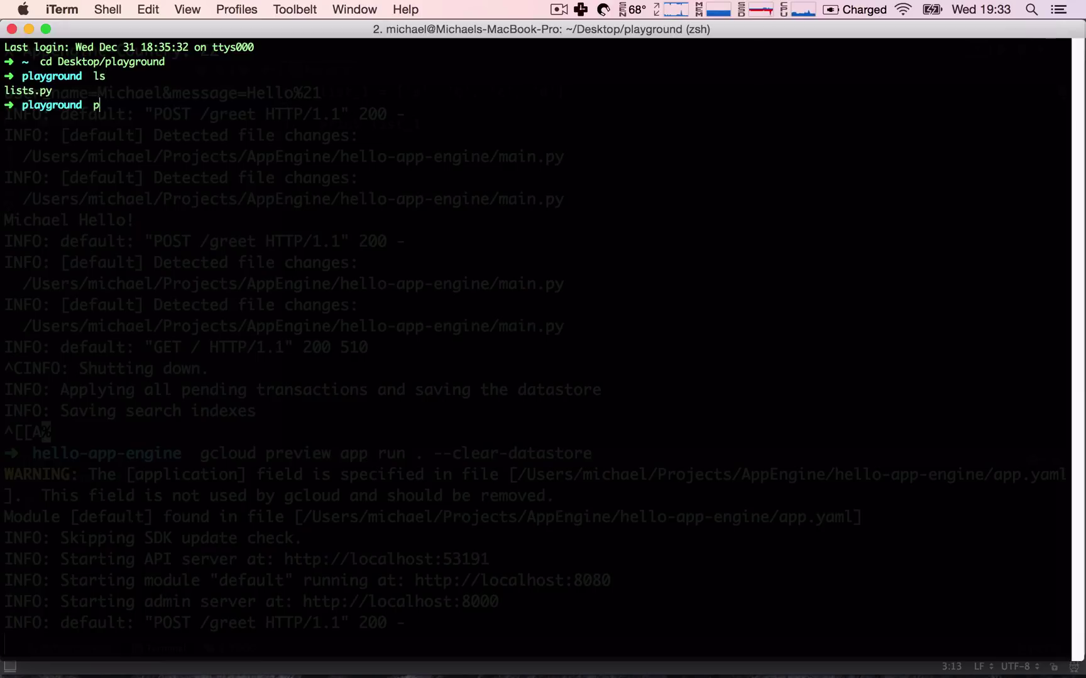
type("ython li")
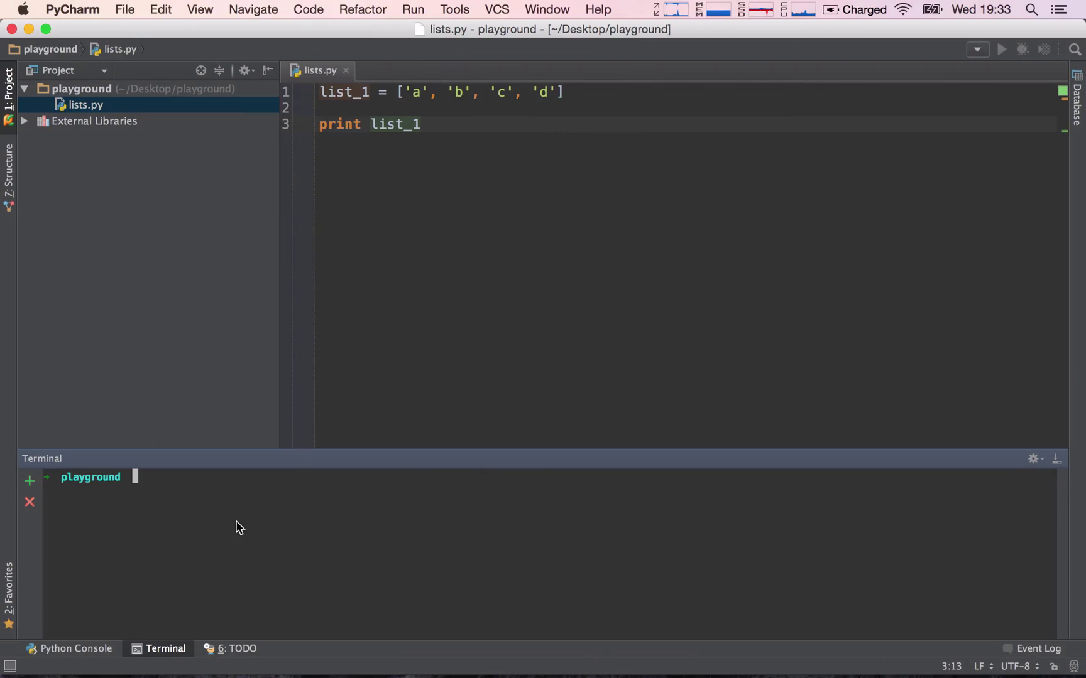
mouse_move(248, 504)
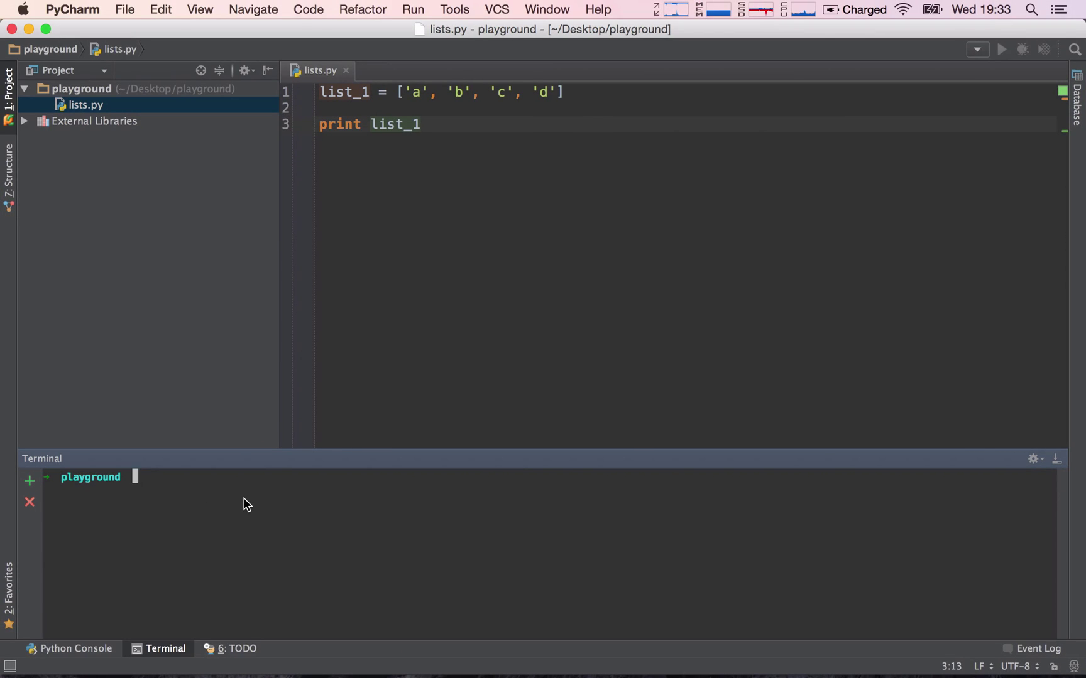
Run python lists.py in PyCharm's terminal so it prints list_1
type("python lists.py")
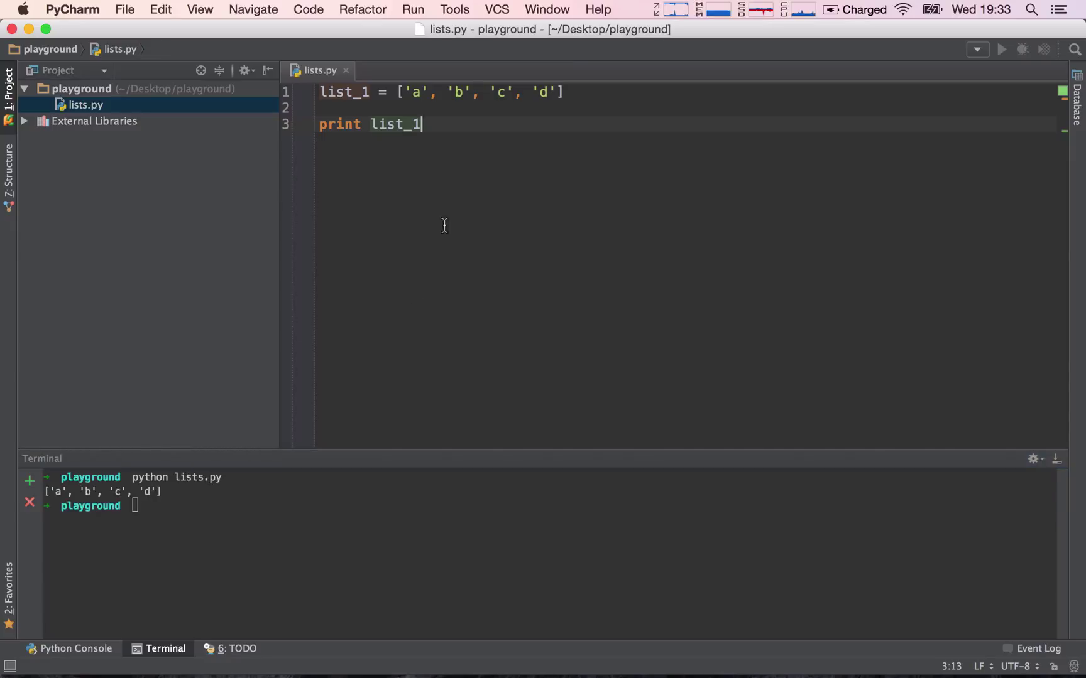
mouse_move(457, 135)
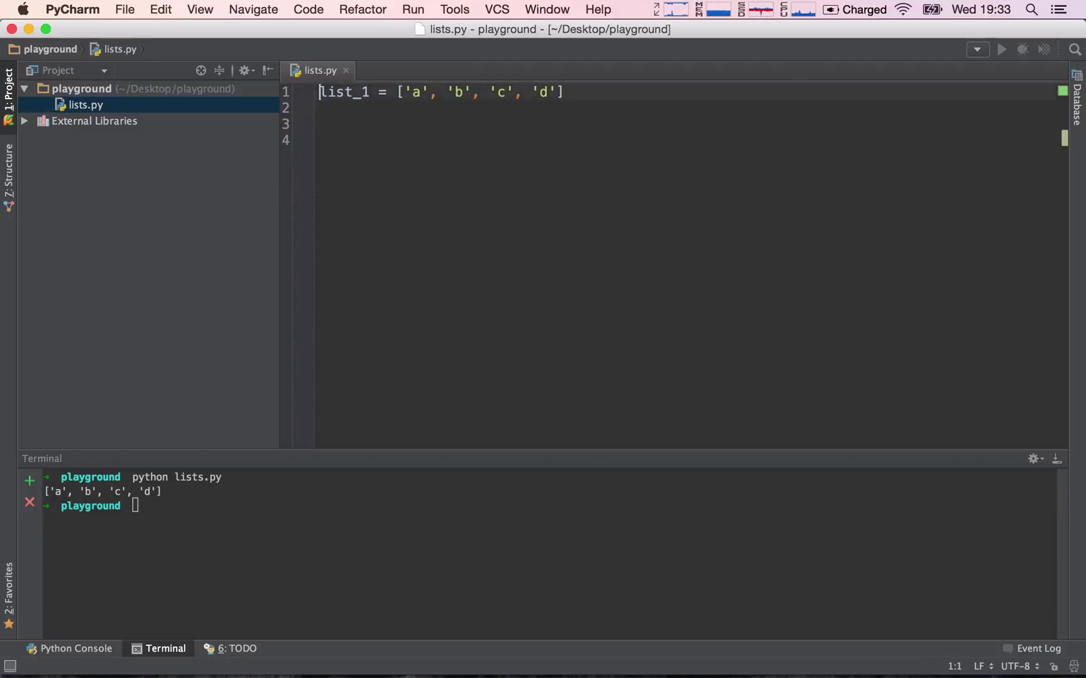
Add list_2 = ['a', 'b', 'c', 'd', 1, 2, 3] with print list_2 and rerun lists.py
type("list_2 = ['a', 'b', 'c', 'd']")
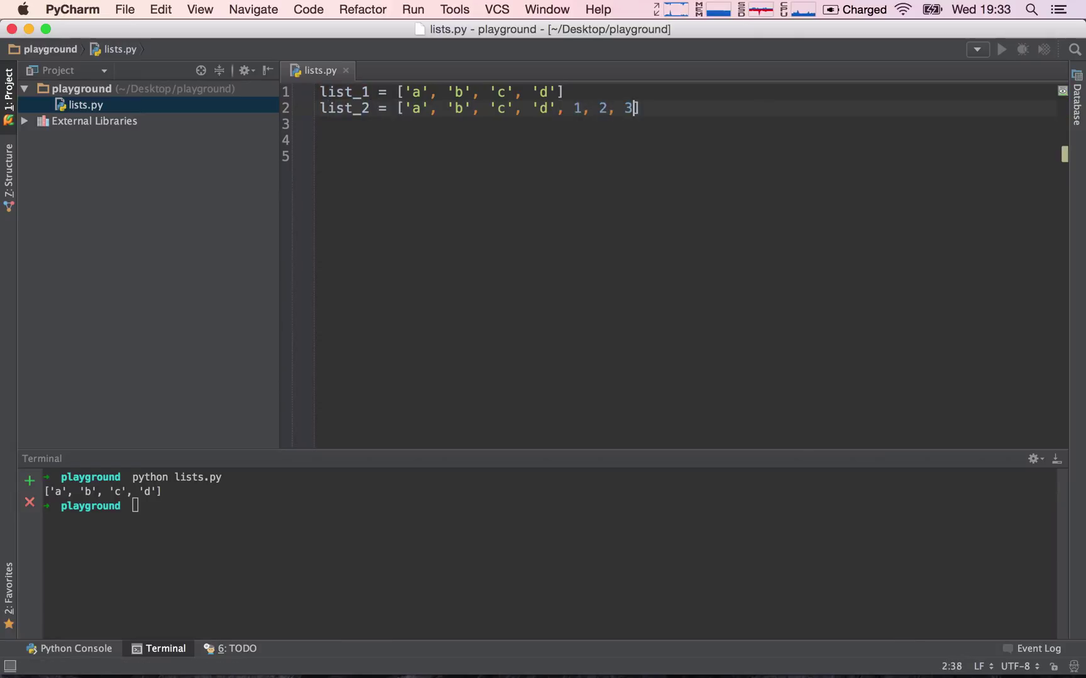
key("enter")
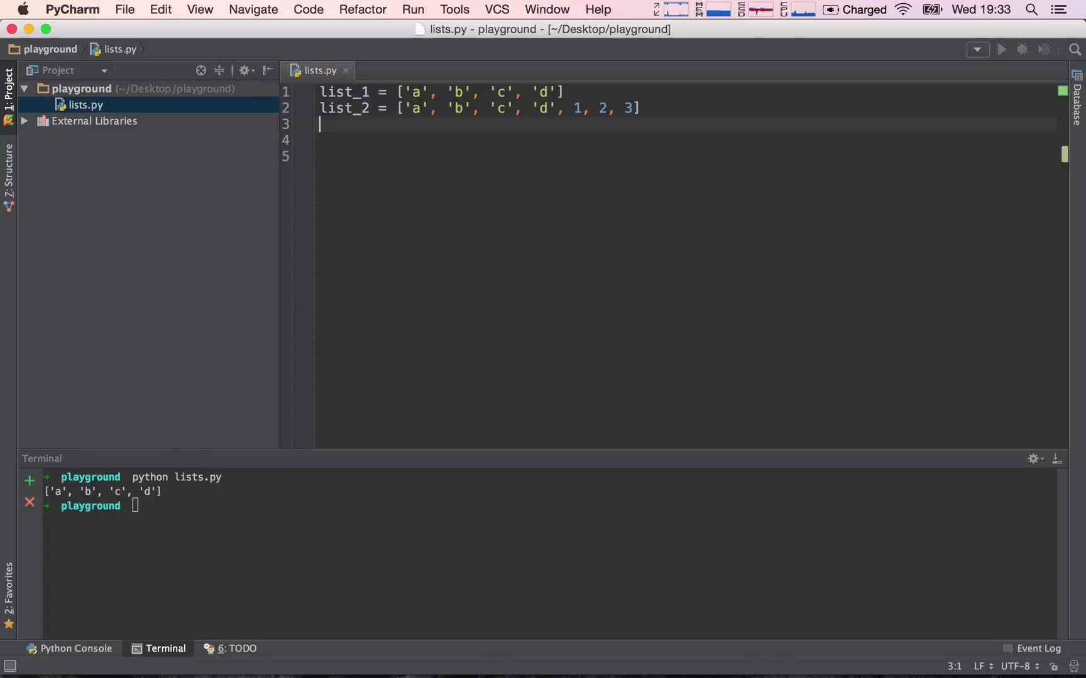
type("print l")
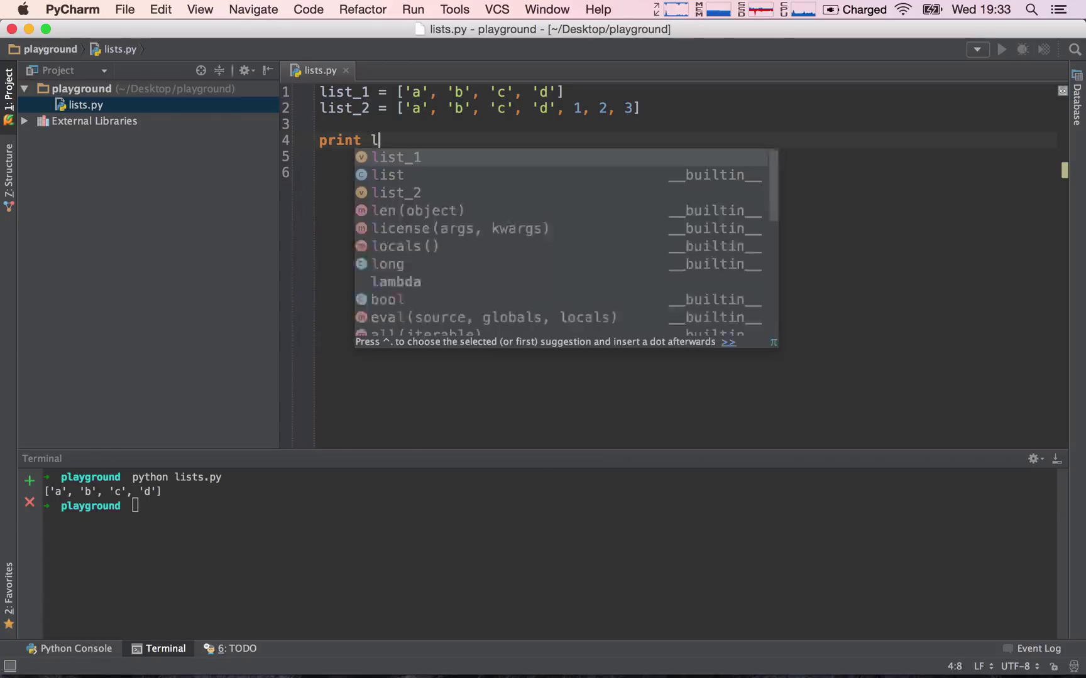
type("ist_2")
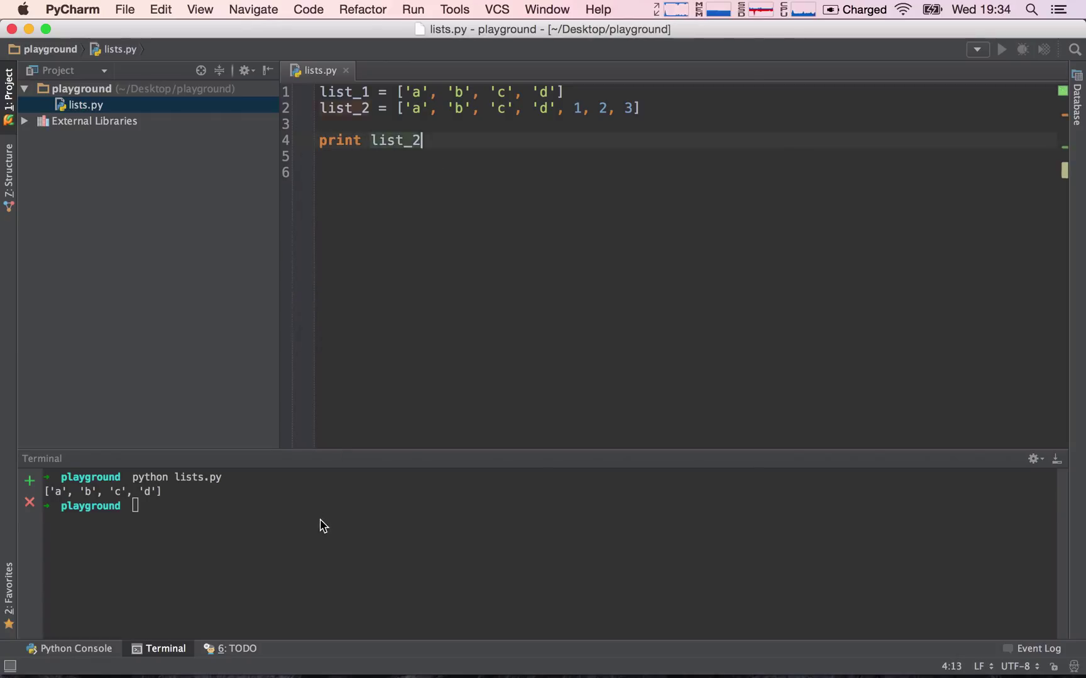
key("Enter")
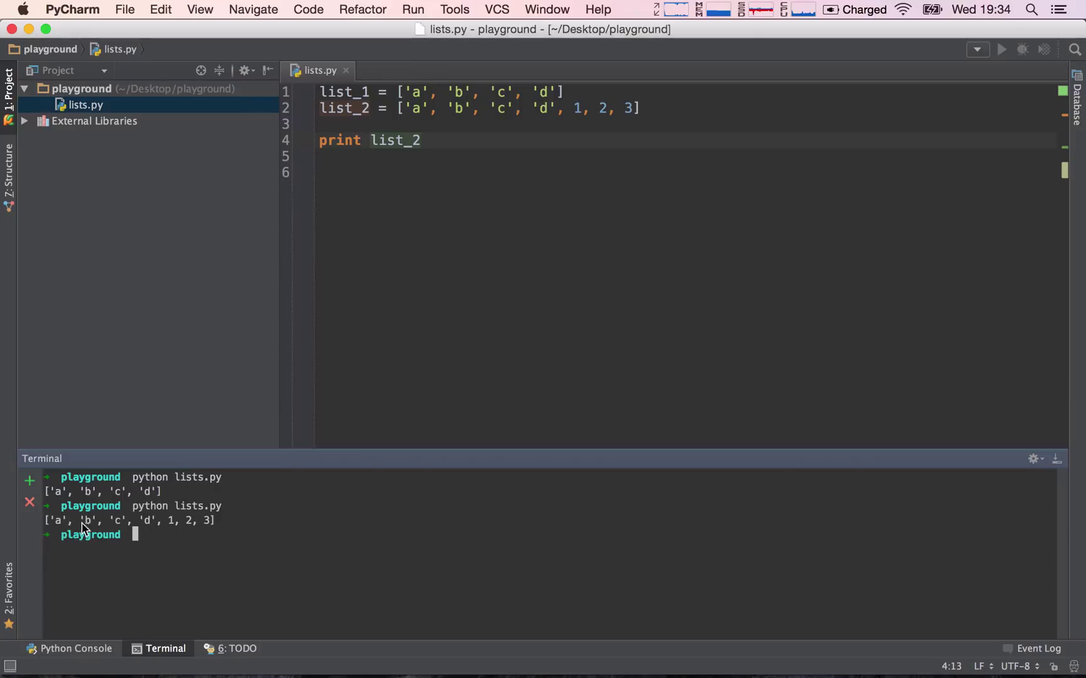
mouse_move(315, 382)
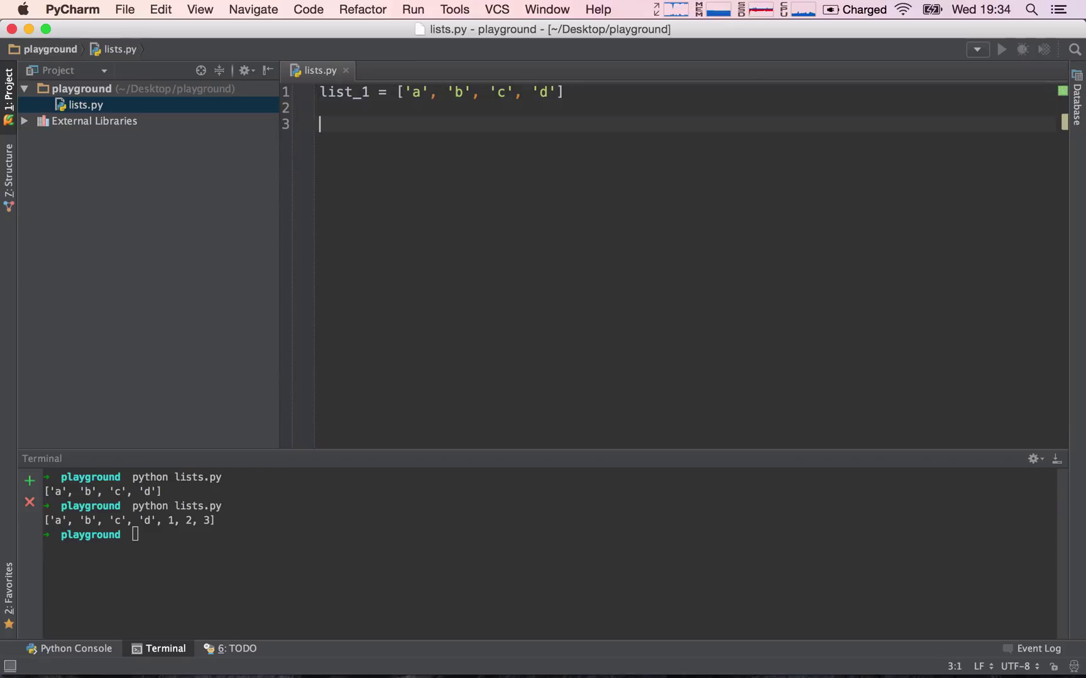
Write print list_1, list_1.append('e'), print list_1 in place of the list_2 code
type("list_1.append('e")
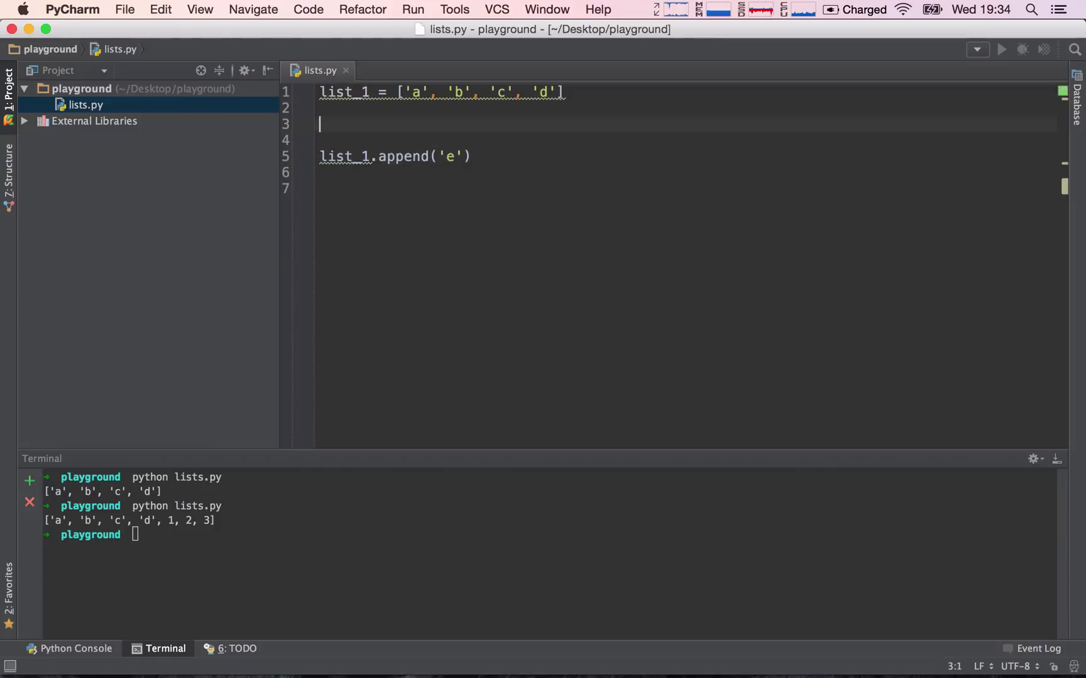
type("print list_1")
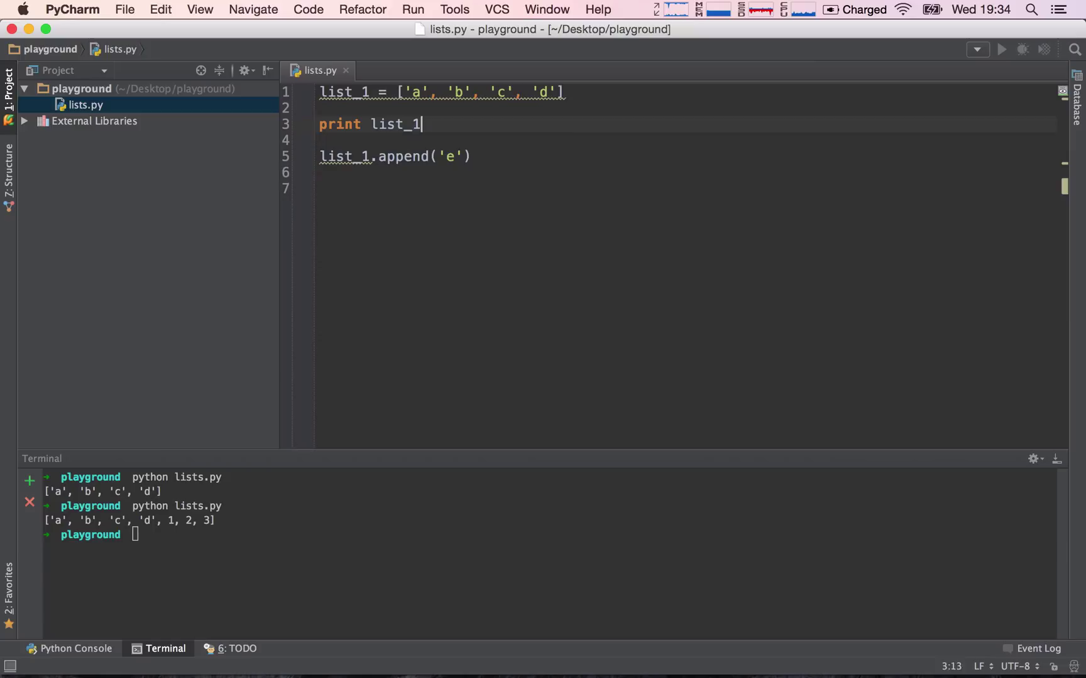
type("print list_1")
left_click(549, 535)
type("python lists.py")
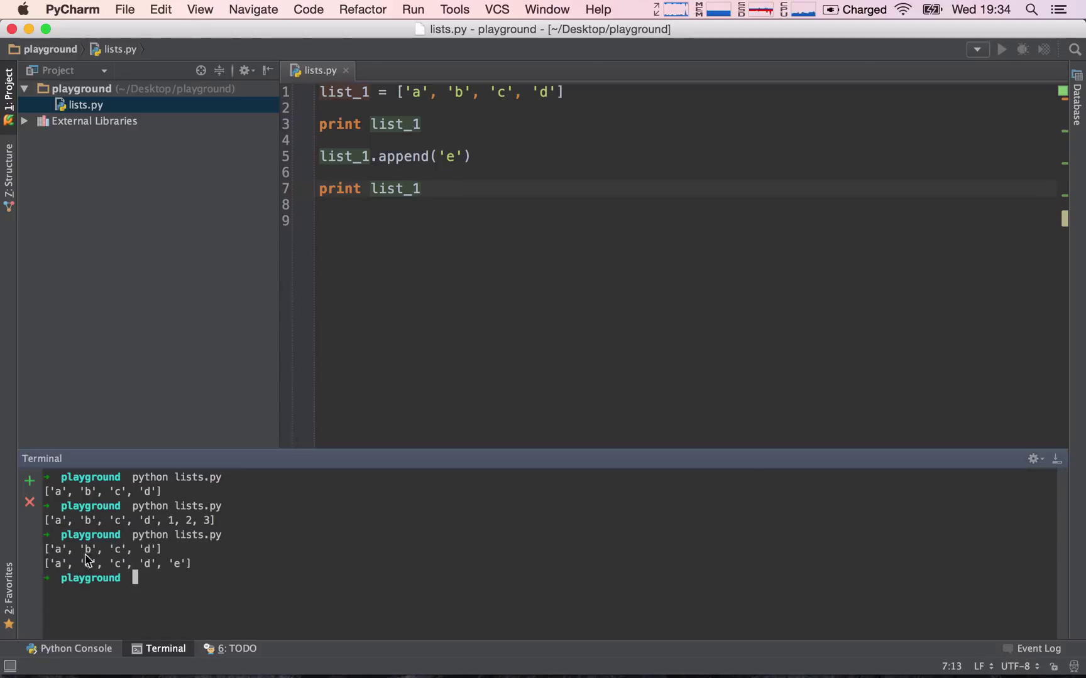
mouse_move(150, 557)
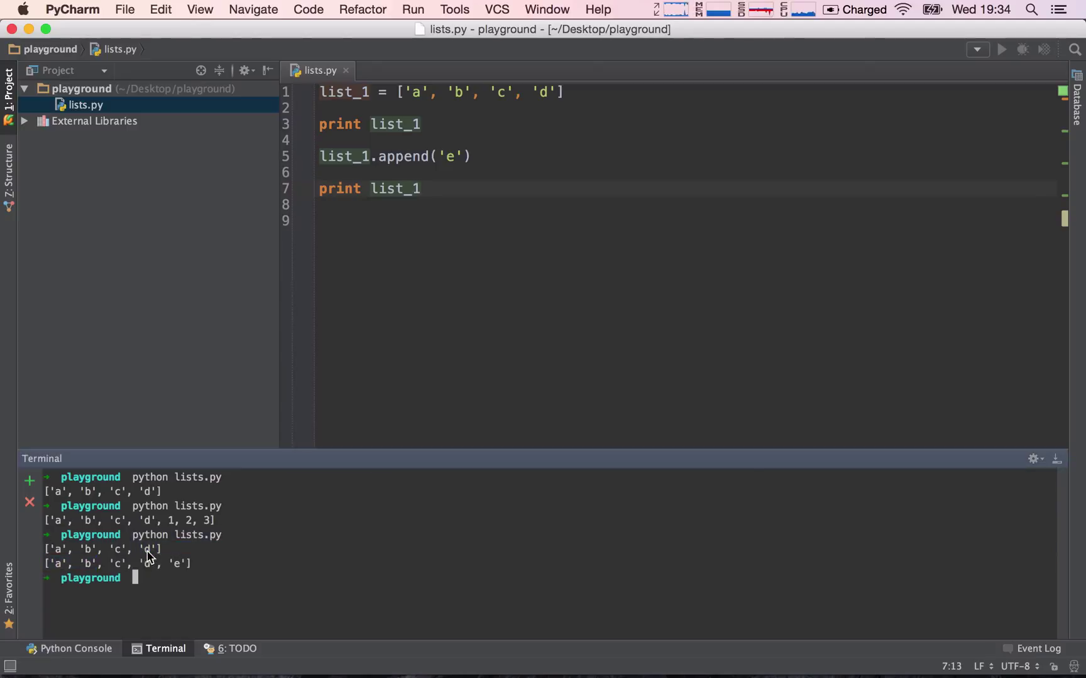
mouse_move(172, 575)
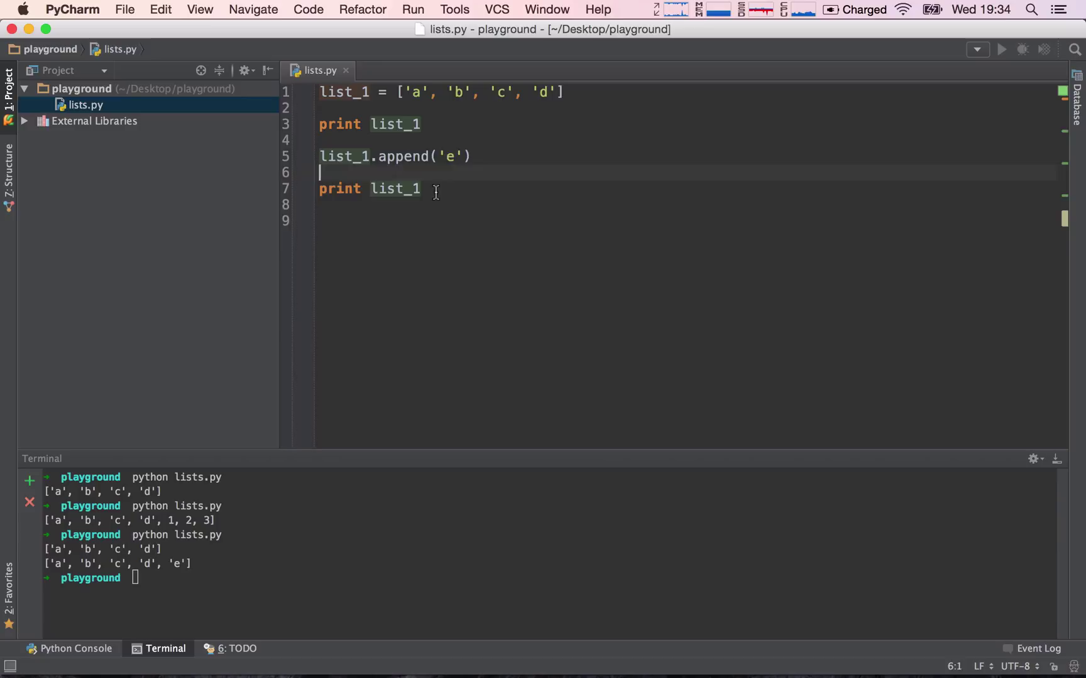
Replace the append call with list_1 += ['e'] and start a print 'e' in list_1 check
key("enter")
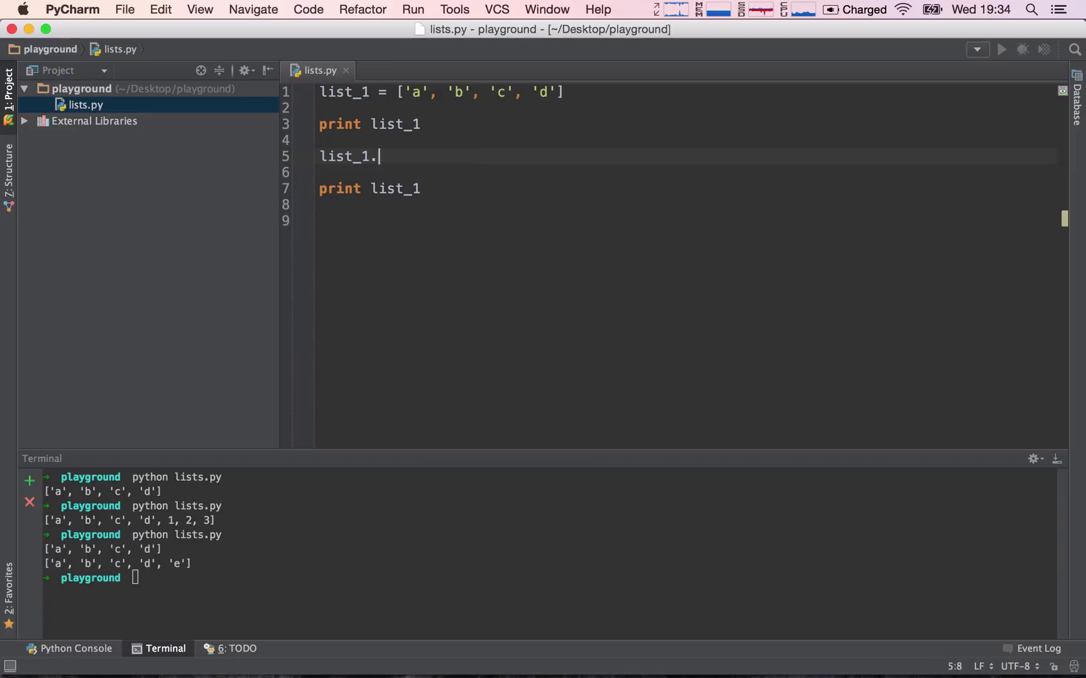
type("+=")
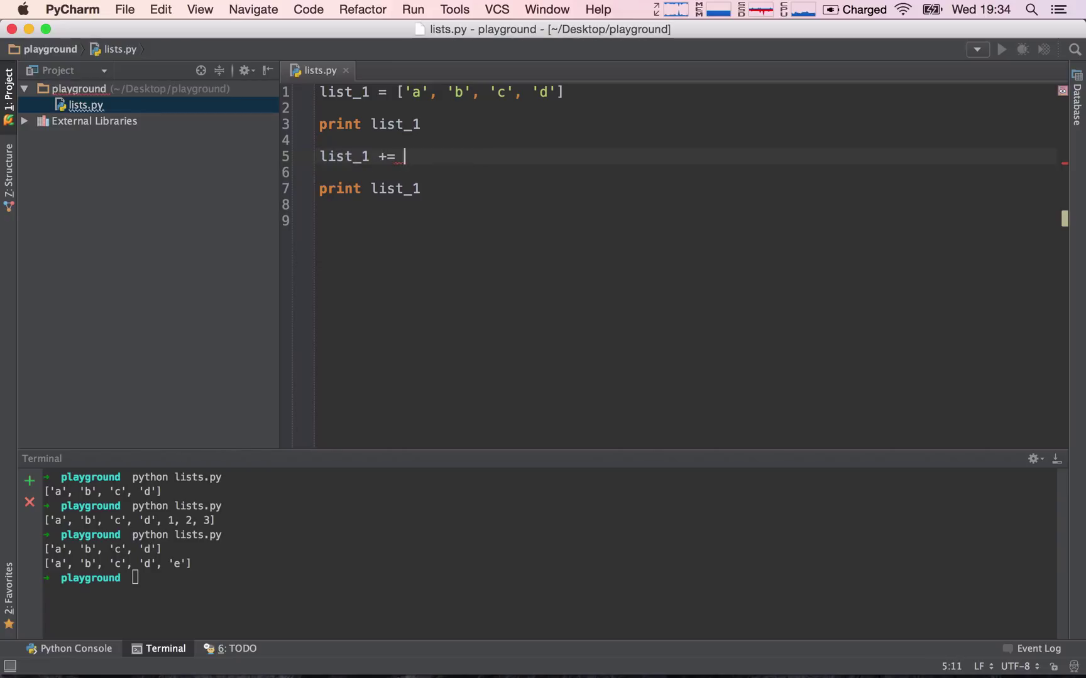
type("['e']")
left_click(549, 578)
type("python lists.py")
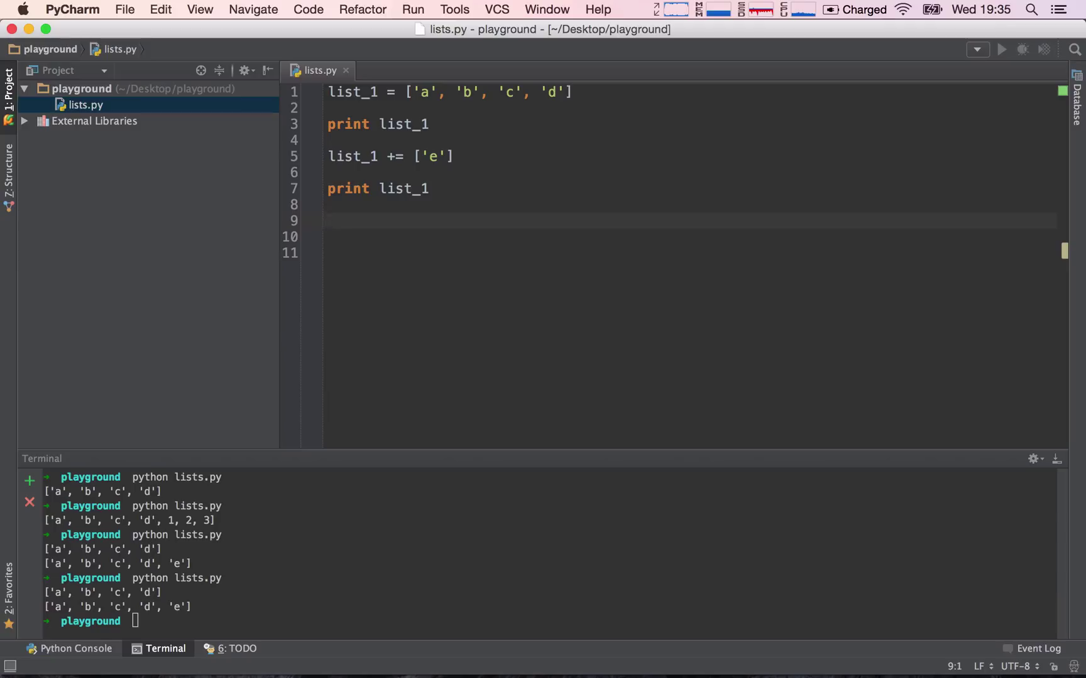
type("print 'e' in list_1")
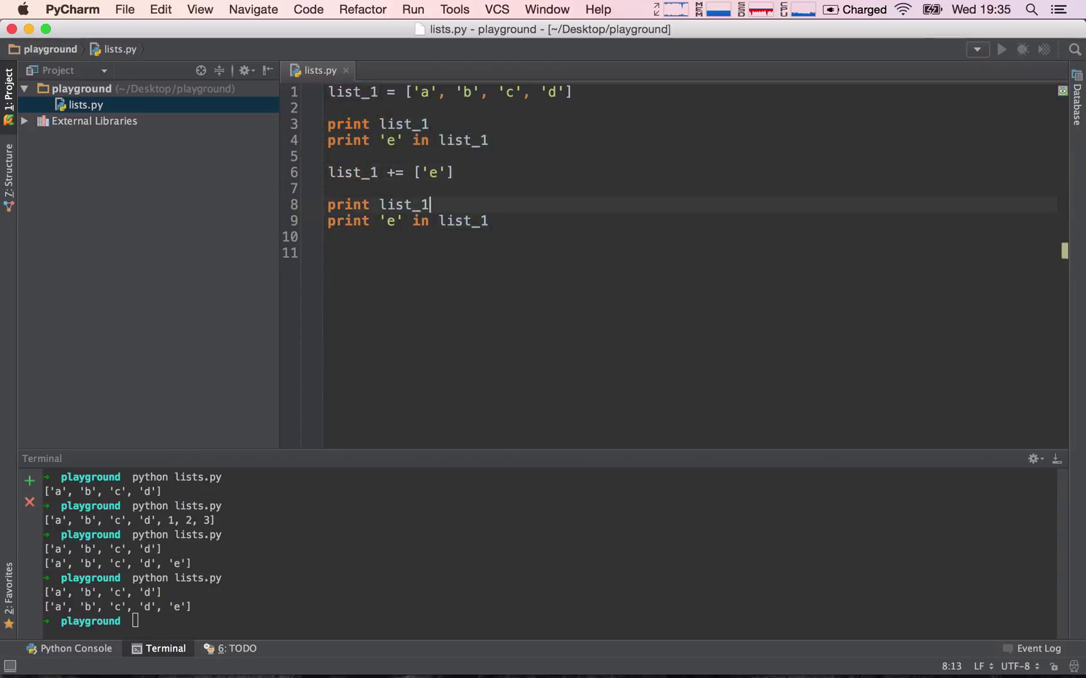
Run python lists.py showing False then True for 'e' in list_1
type("python lists.py")
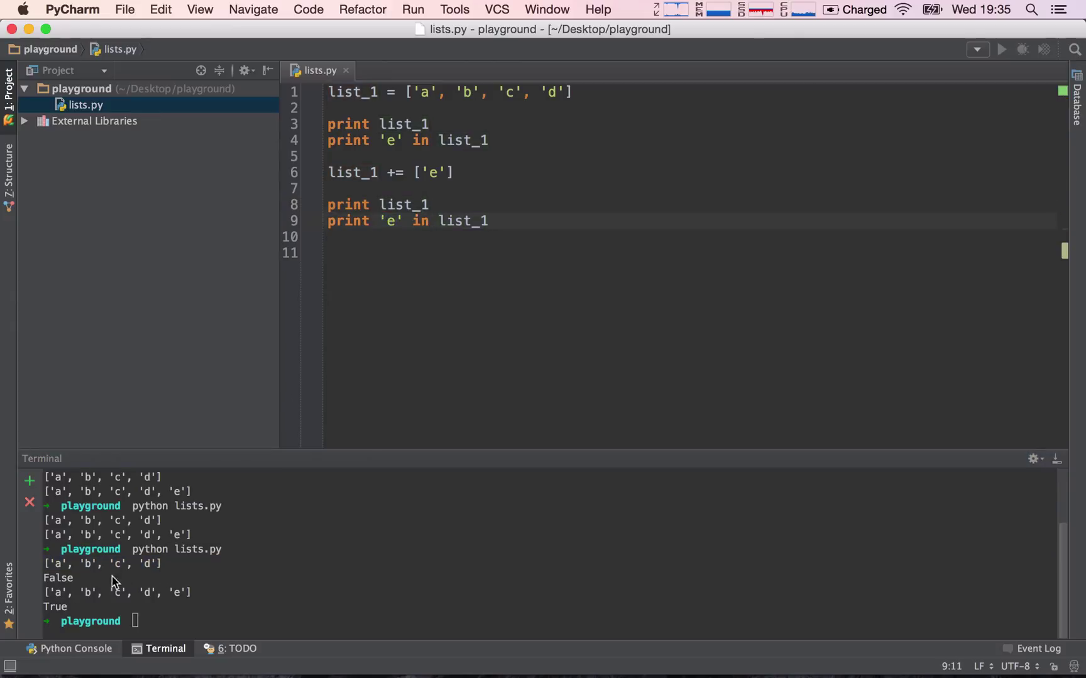
double_click(57, 578)
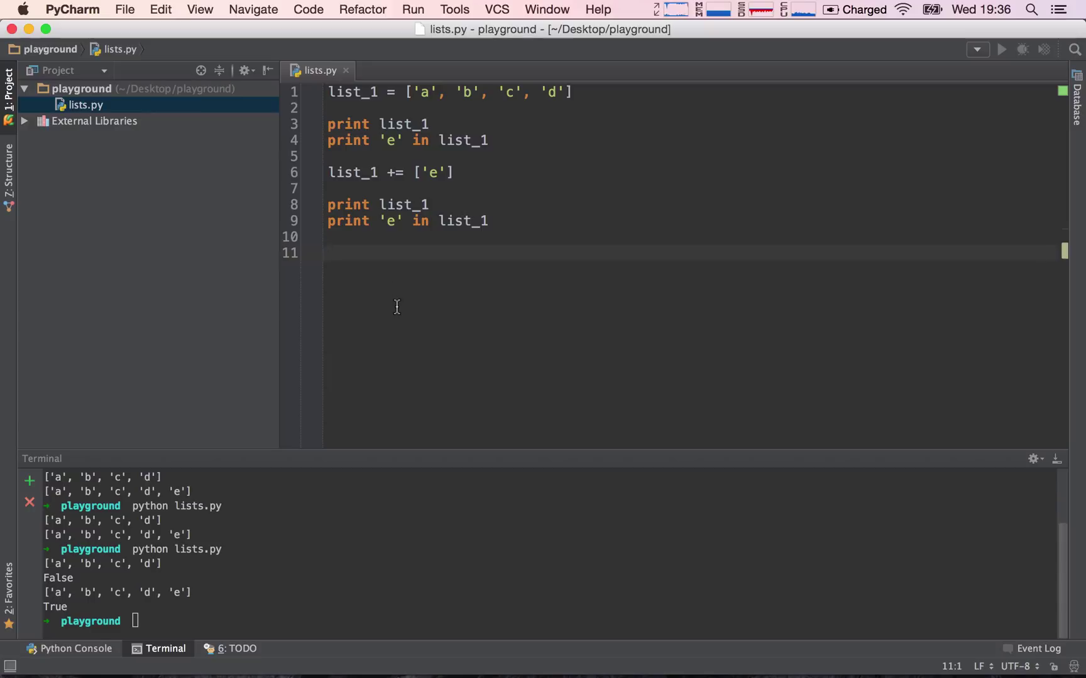
mouse_move(382, 262)
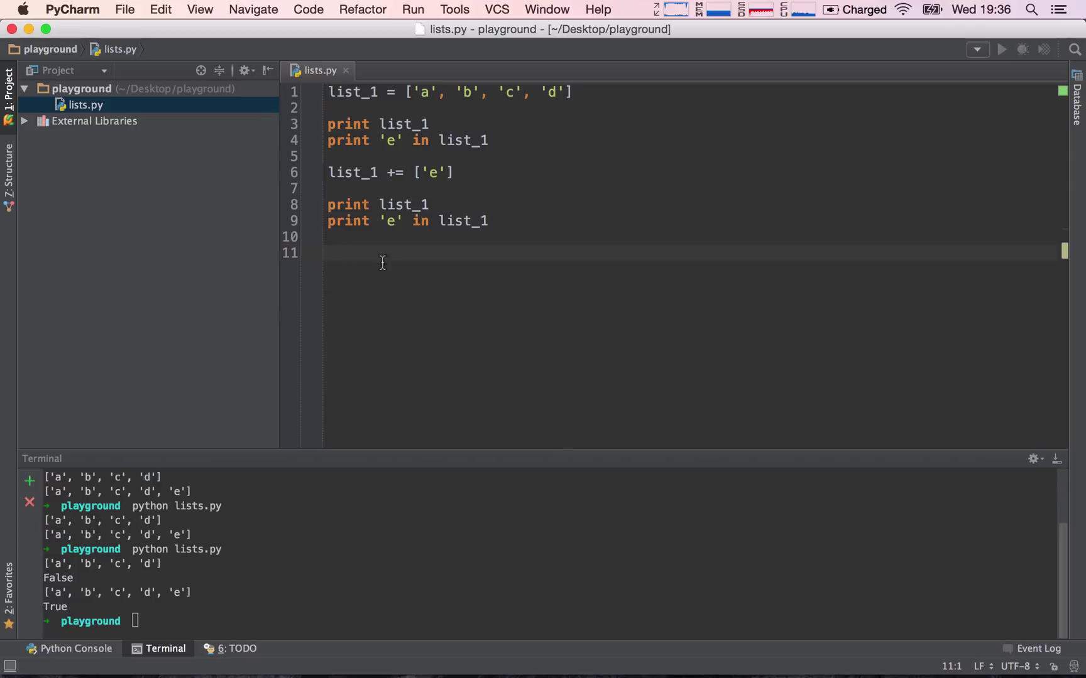
left_click_drag(413, 91, 455, 91)
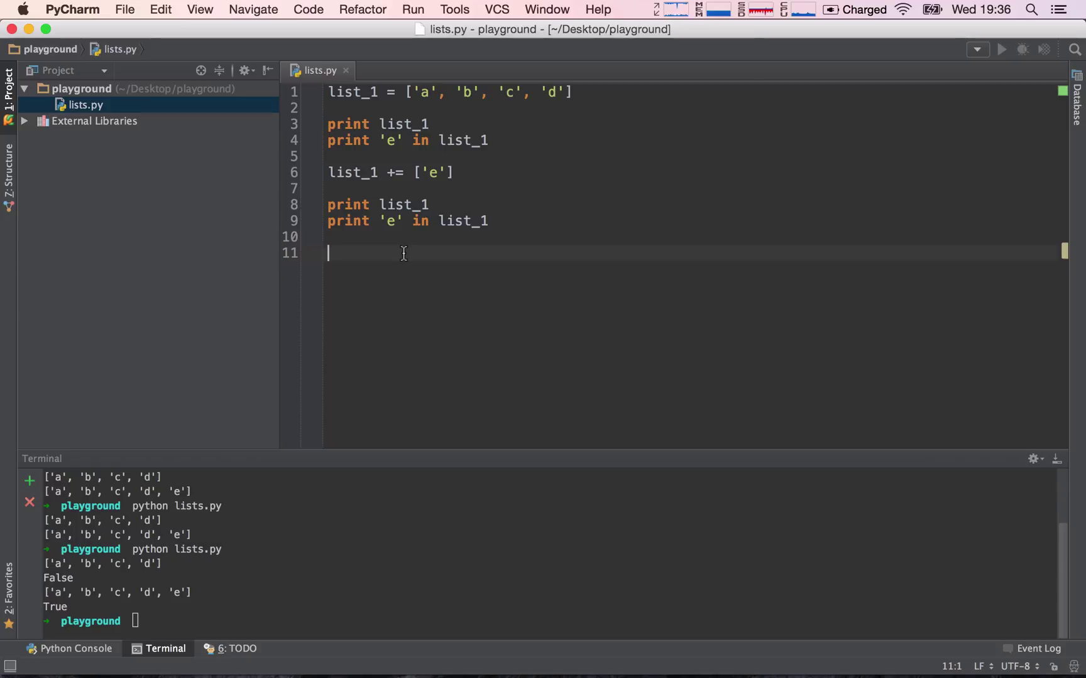
Define an empty list_upper = [] below the += line, followed by a blank line
type("l")
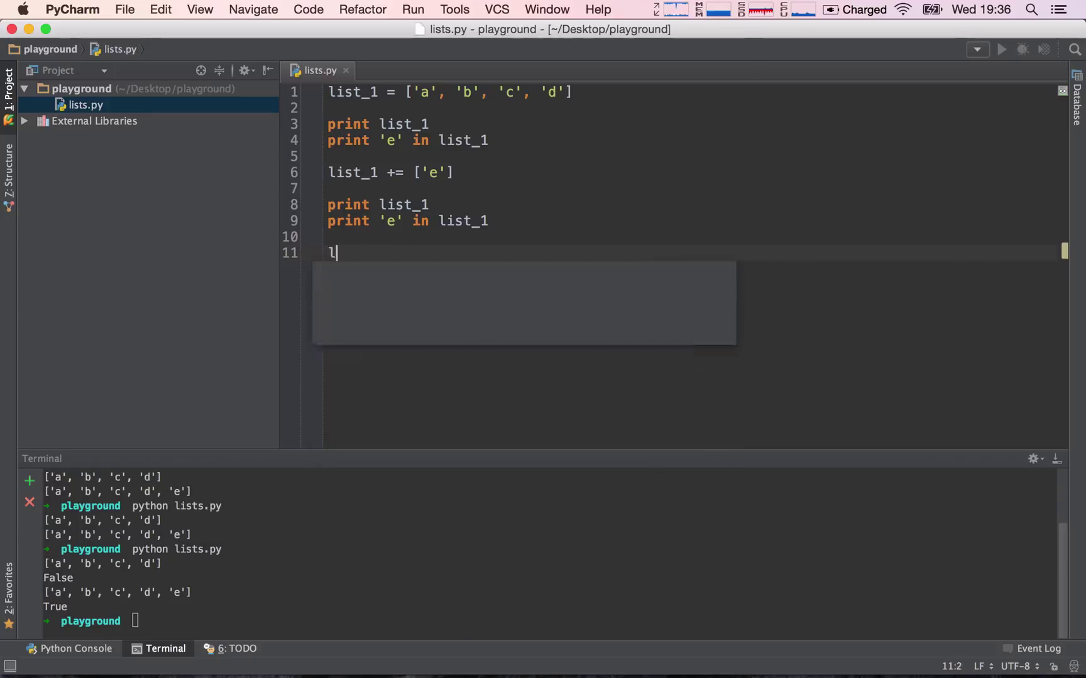
type("ist_2")
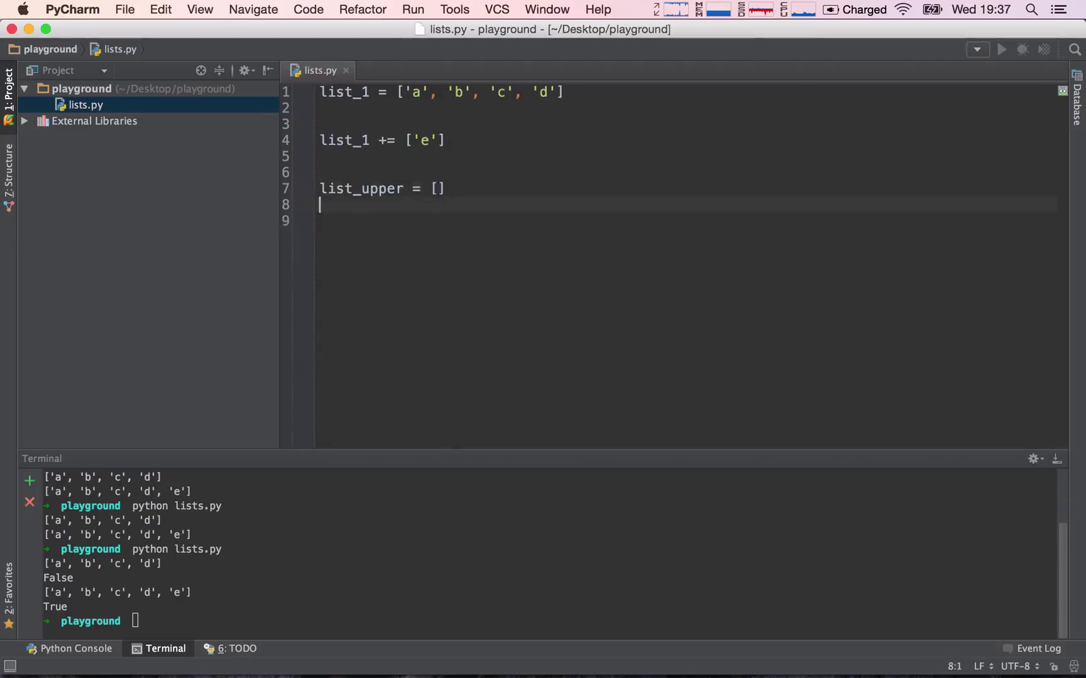
key("enter")
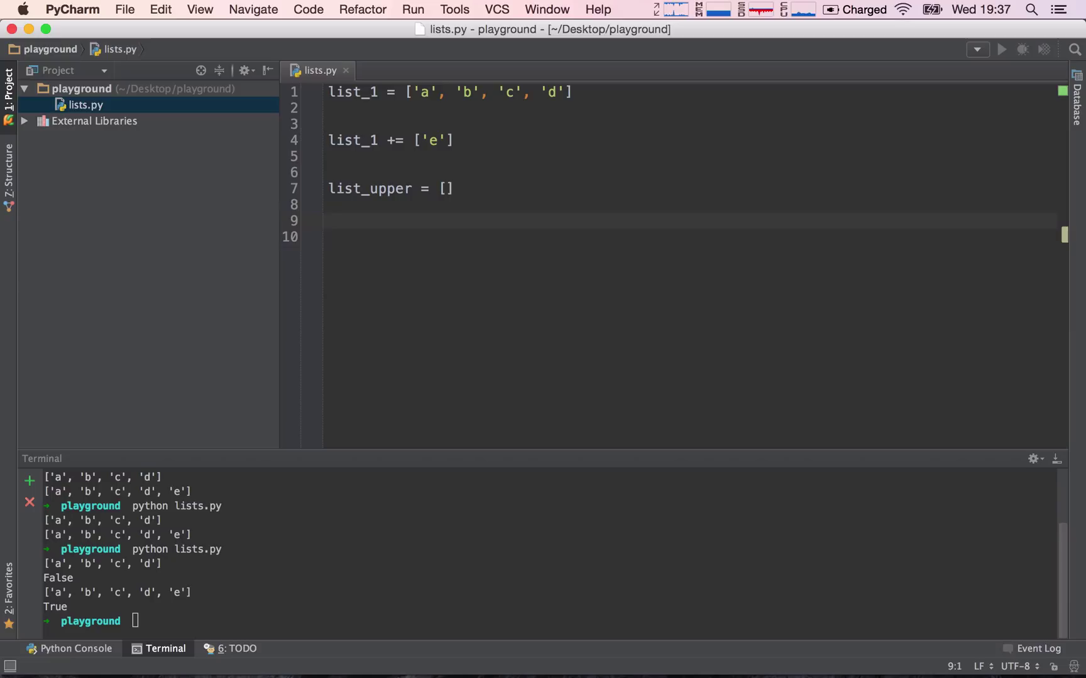
Write the loop header 'for letter in list_1:' iterating over each letter
type("for letter in l")
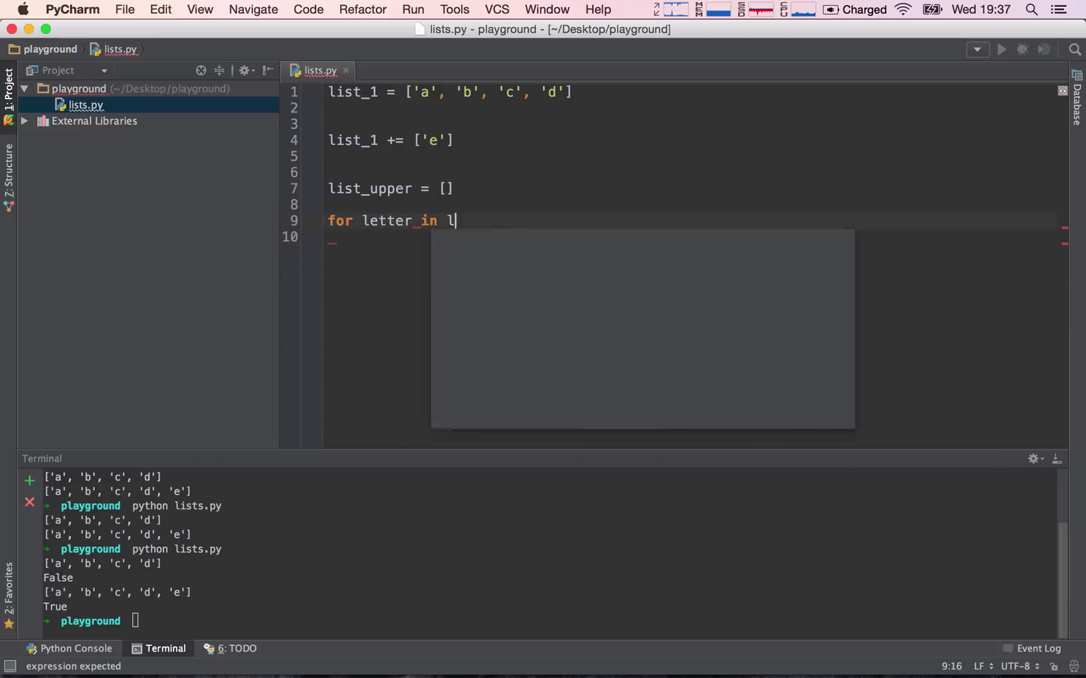
type("ist_1:")
left_click(690, 237)
type("print letter")
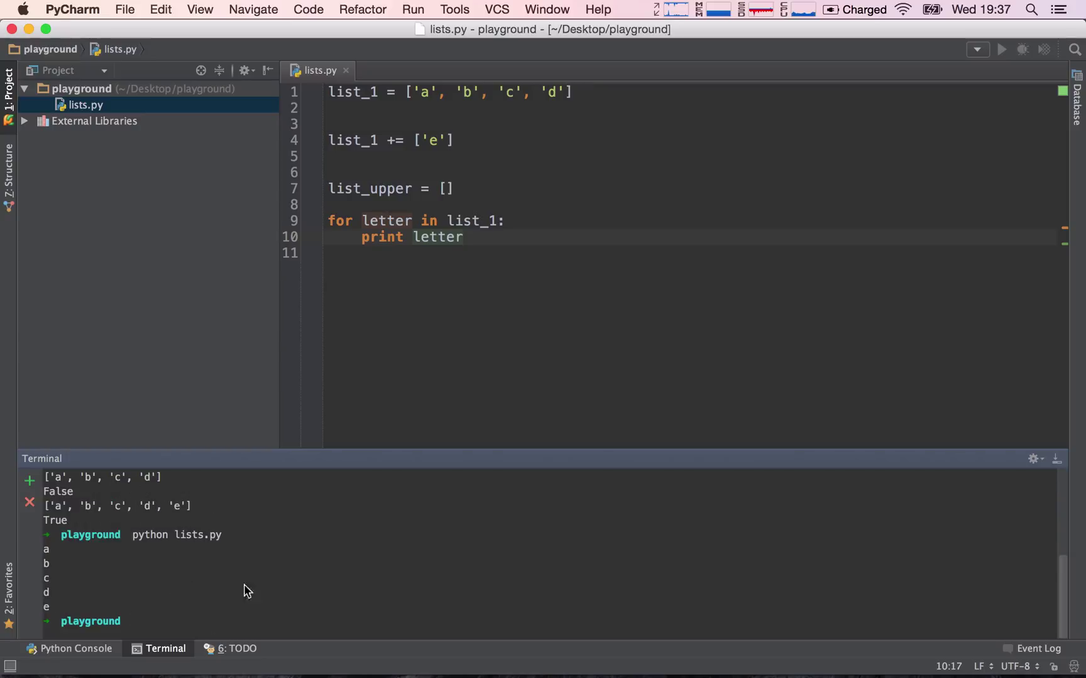
mouse_move(54, 569)
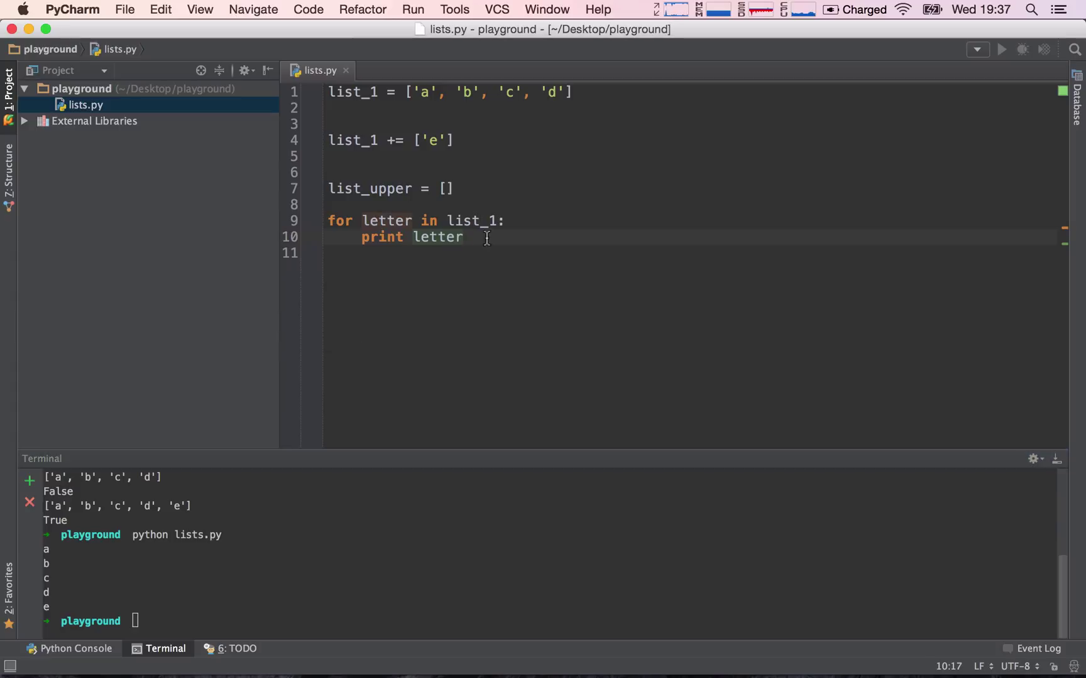
Replace the loop body with list_upper.append(letter.upper())
double_click(381, 237)
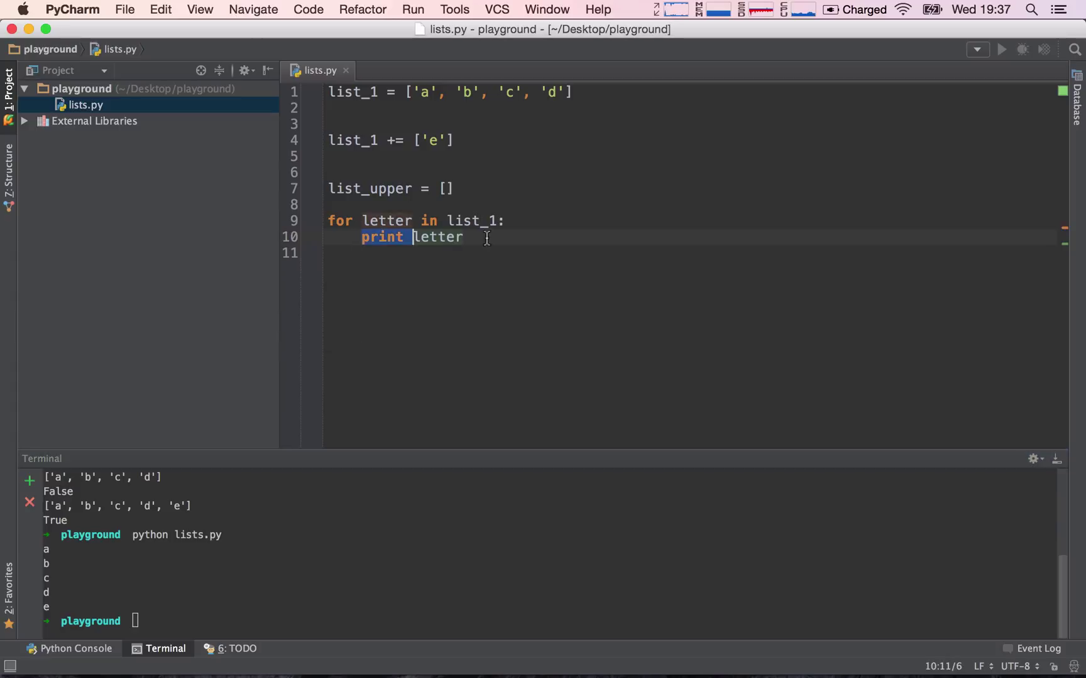
type("l")
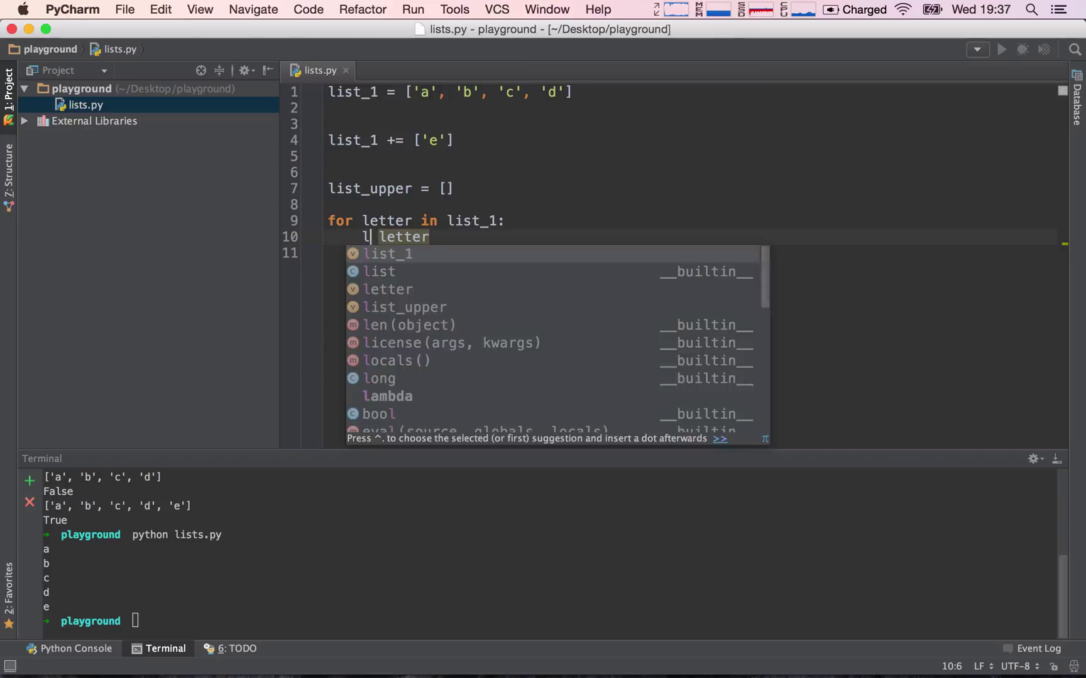
type("ist_upper.append(")
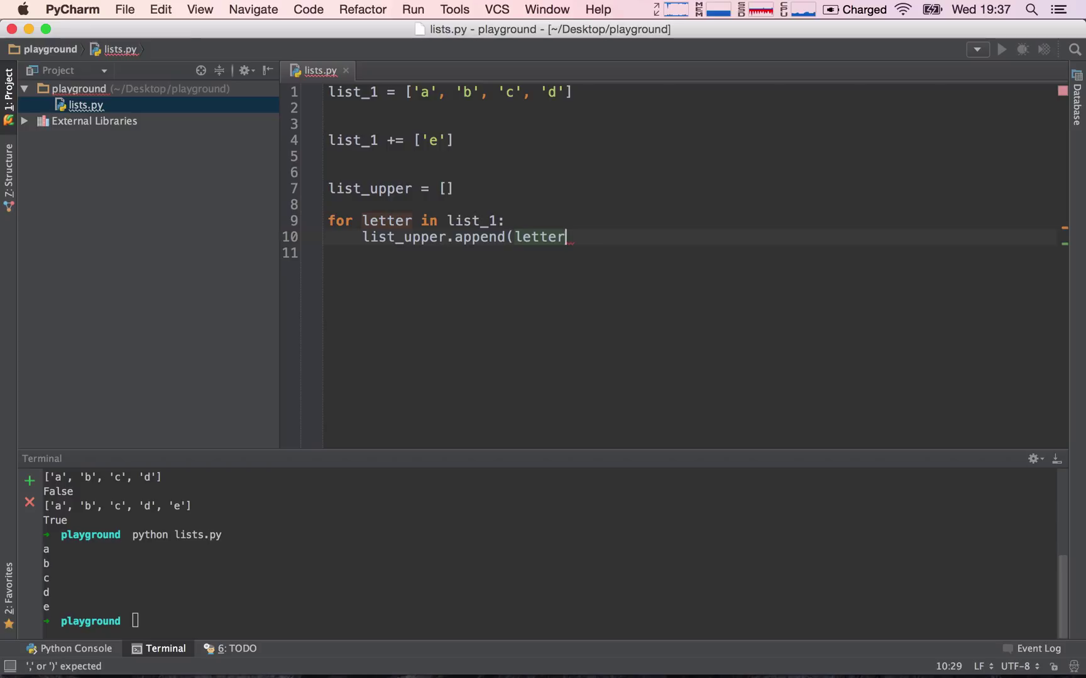
type("))")
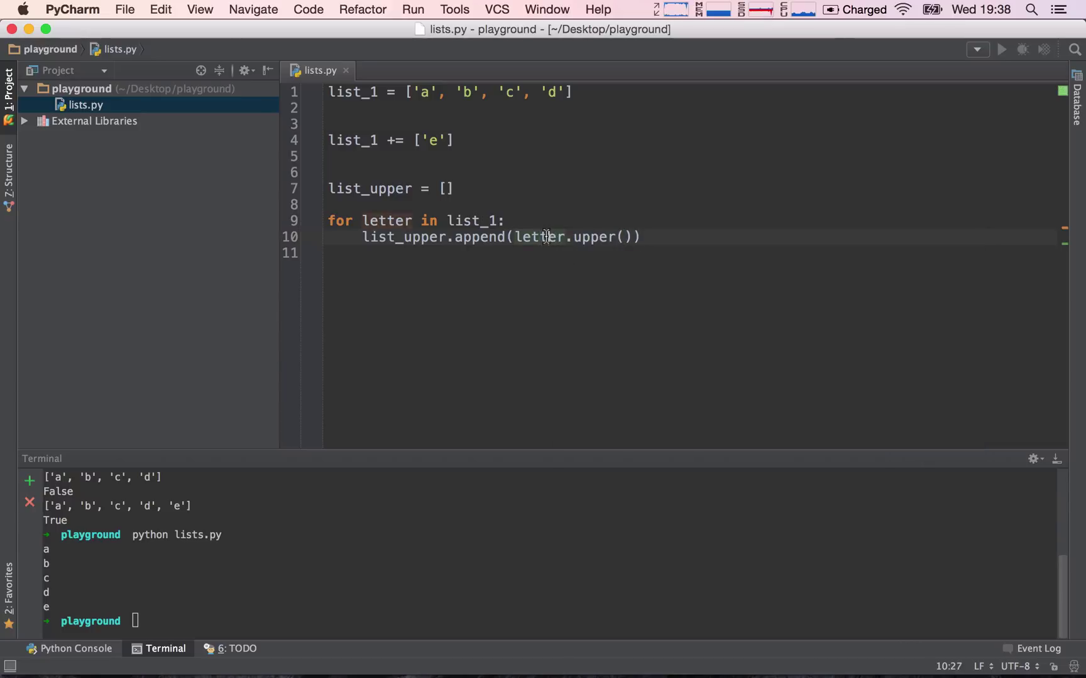
double_click(539, 237)
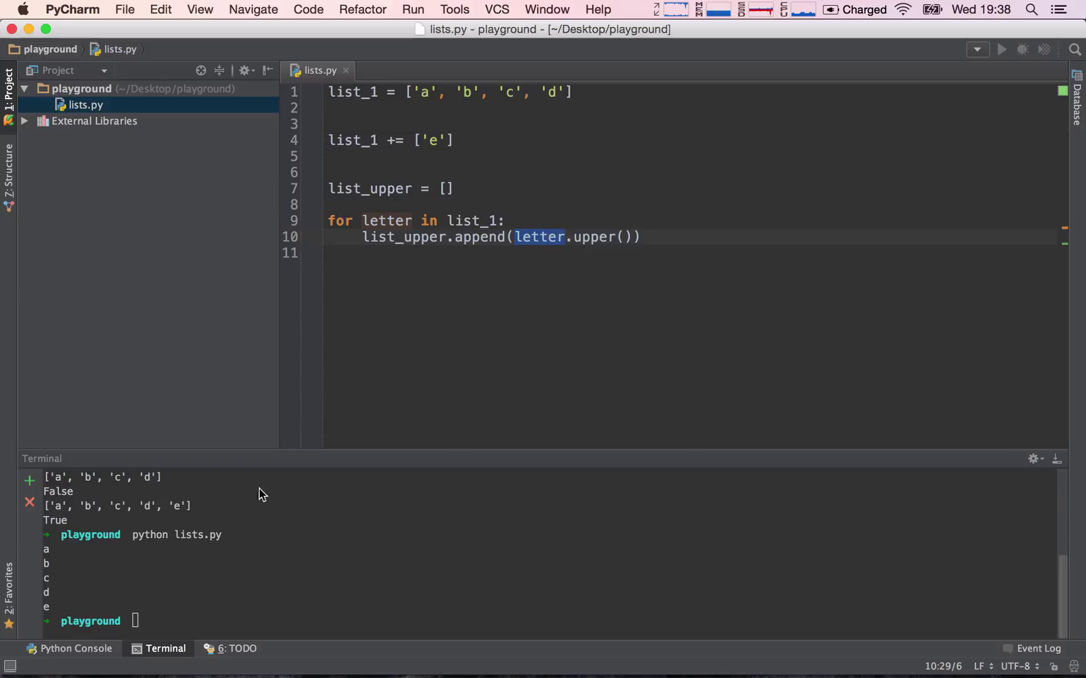
Add 'print list_1' and 'print list_upper' after the loop
key("enter")
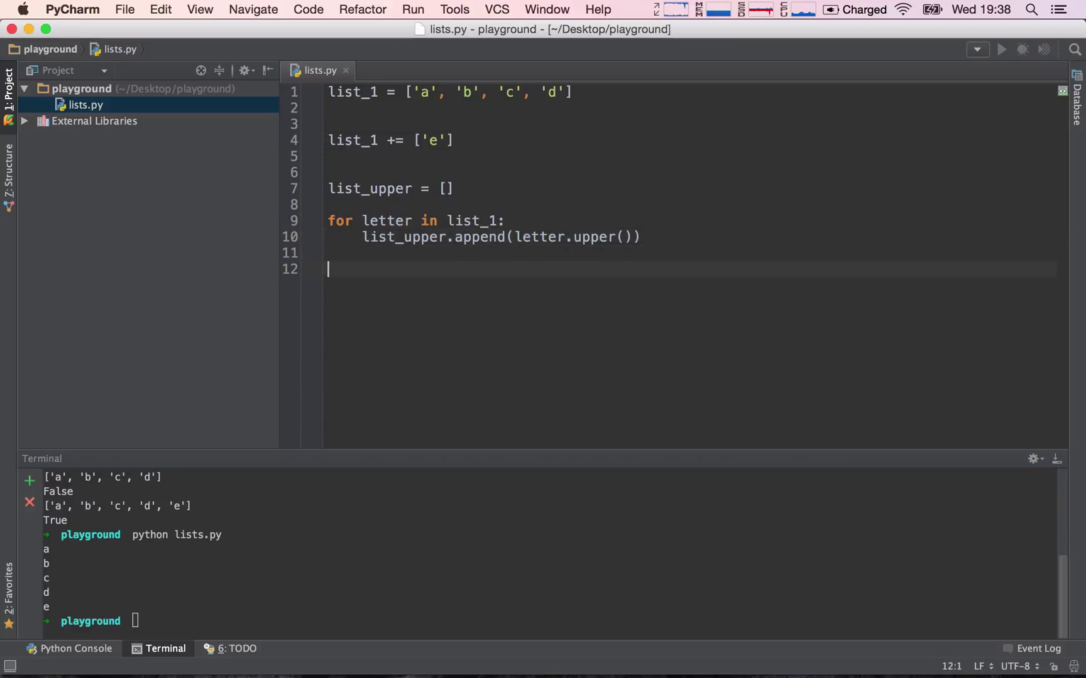
type("print list_1")
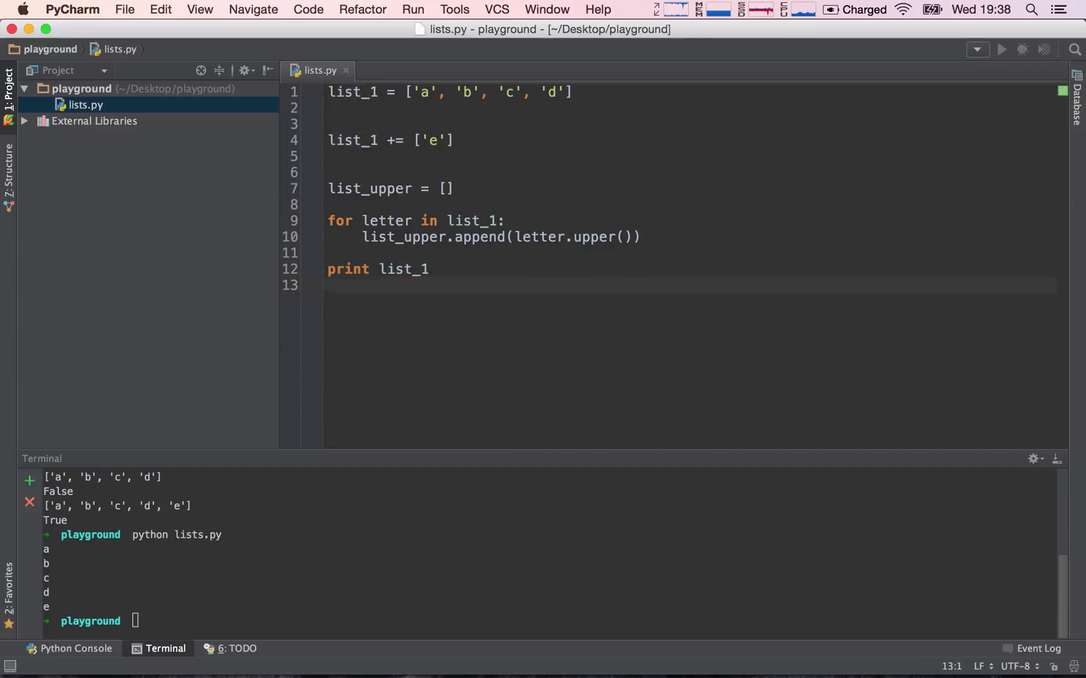
type("print list_upper")
left_click(549, 621)
type("python lists.py")
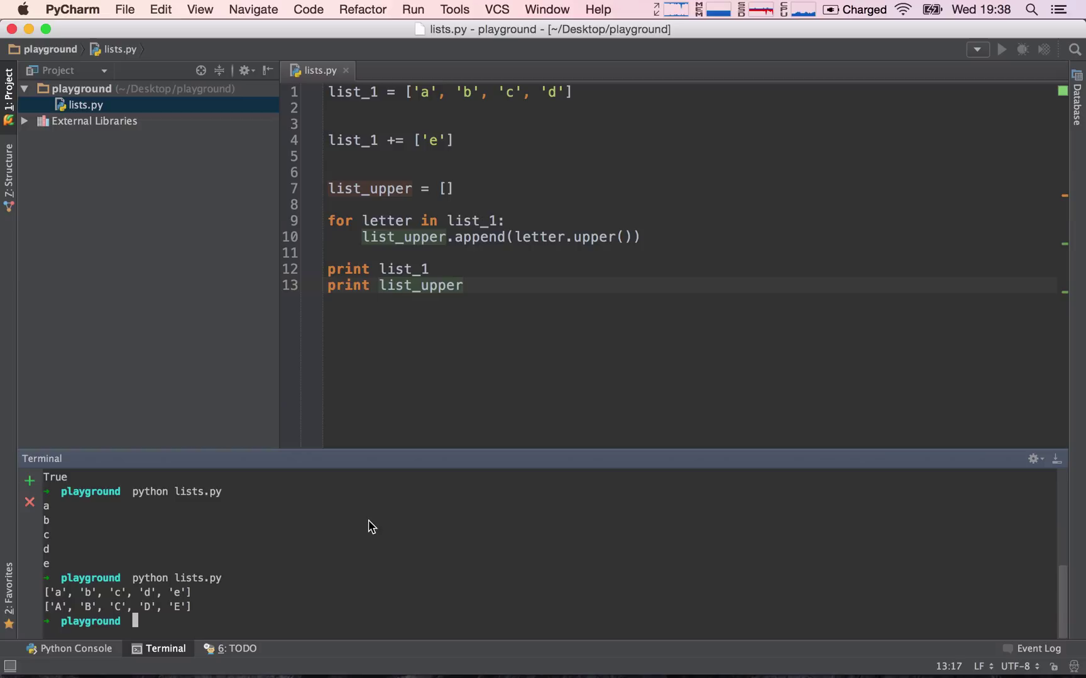
mouse_move(211, 612)
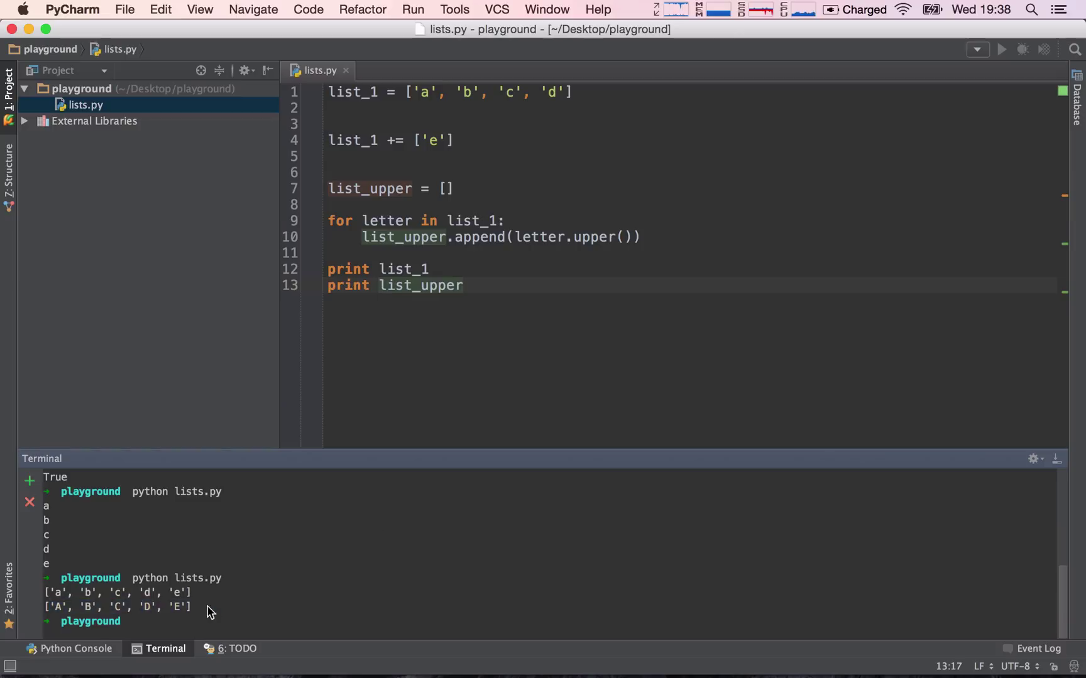